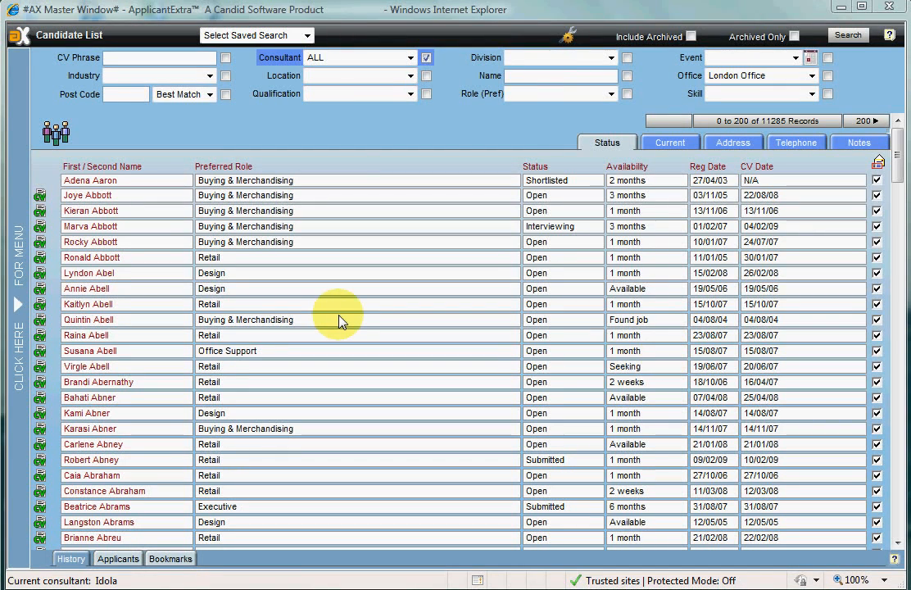
pyautogui.moveTo(25, 308)
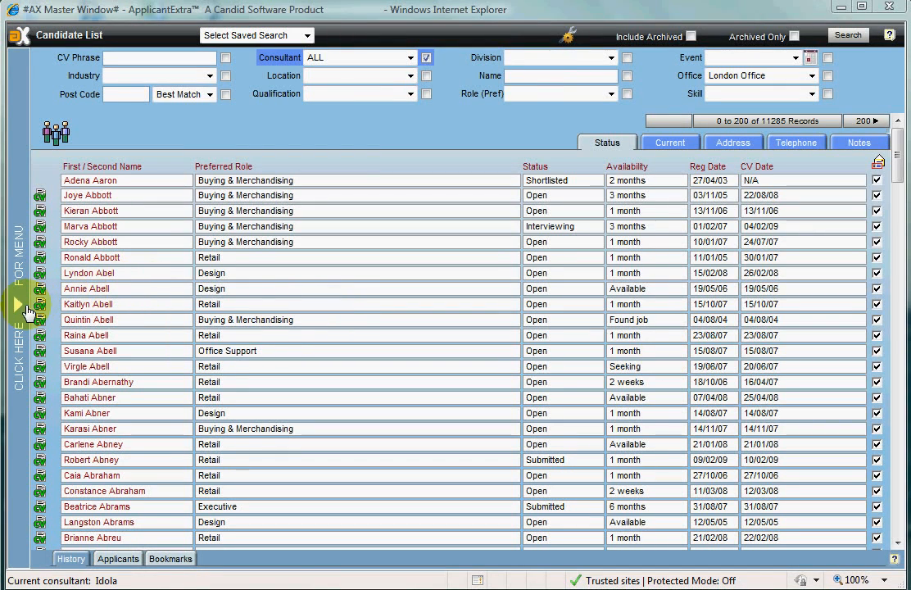
# Step: Start a new candidate record from the left navigation menu and collapse the menu again
pyautogui.click(17, 303)
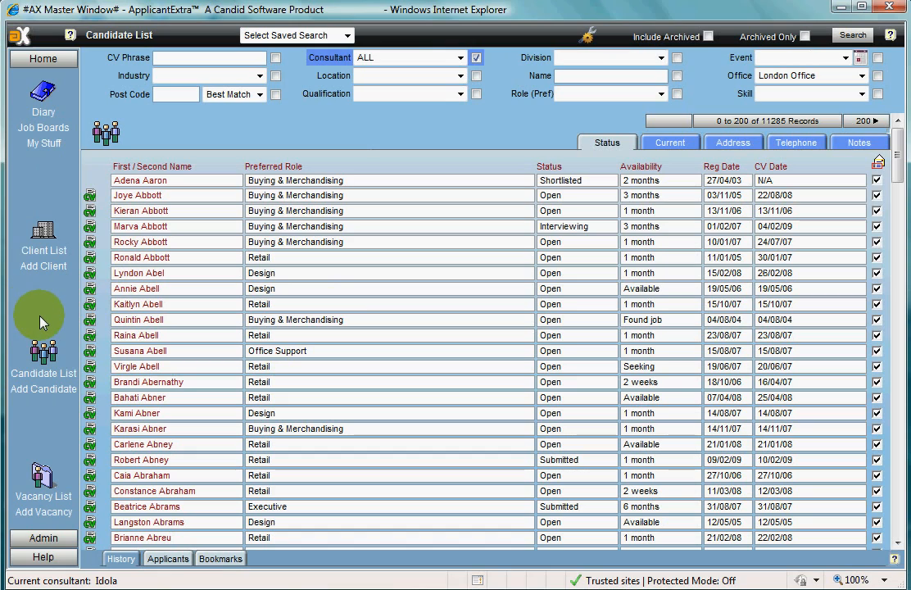
pyautogui.moveTo(50, 377)
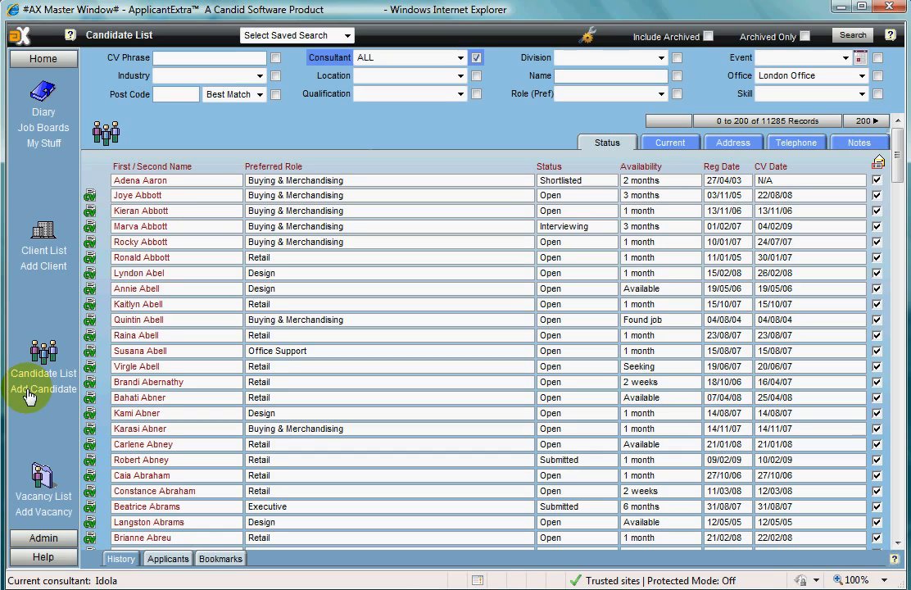
pyautogui.click(43, 390)
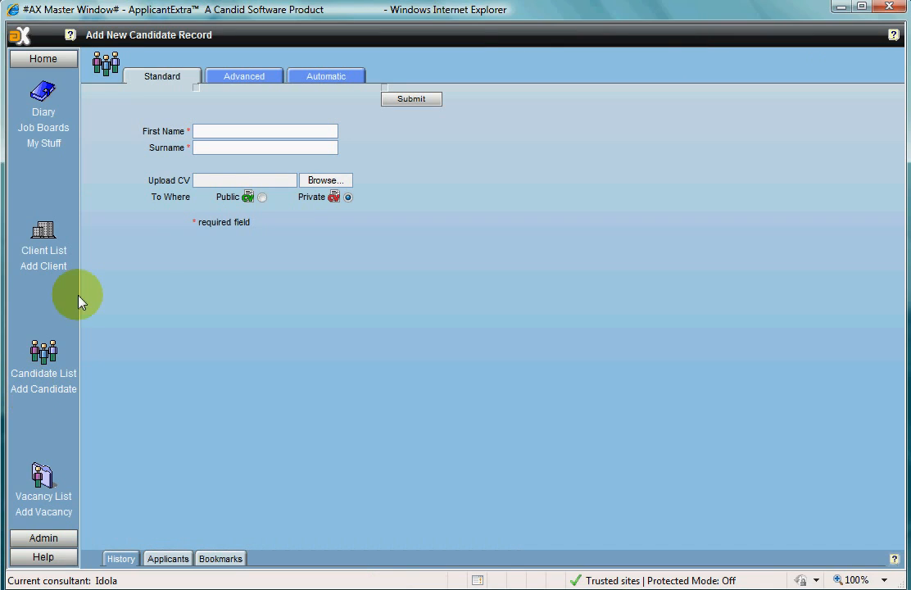
pyautogui.click(79, 298)
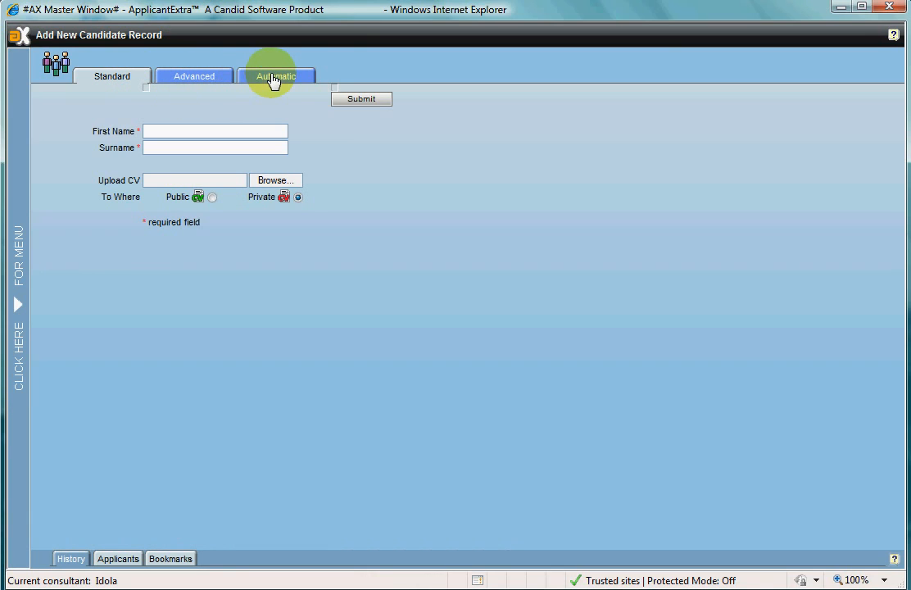
# Step: Switch to Automatic CV entry, check the CV's Unprocessed desktop folder holds the two demo CVs, and close it
pyautogui.click(277, 77)
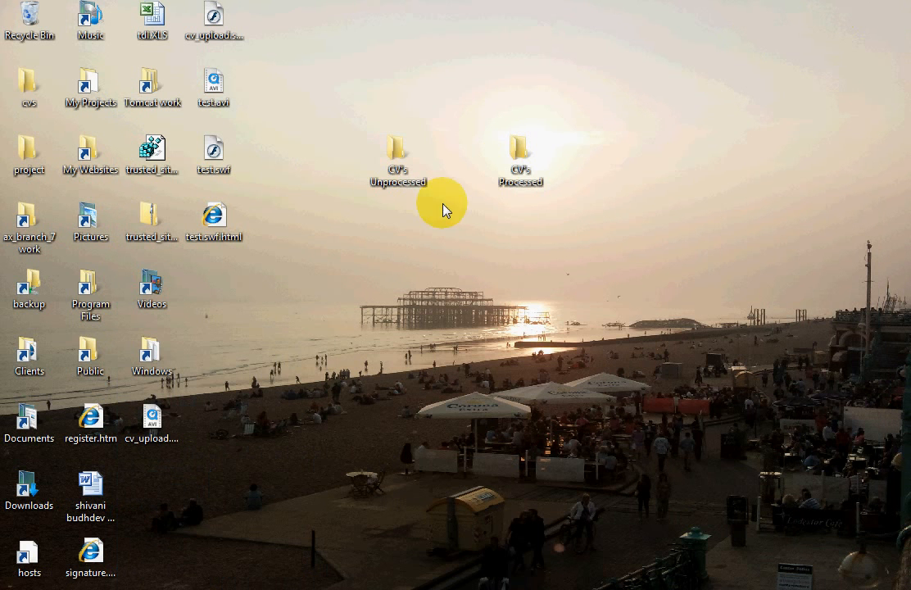
pyautogui.click(397, 150)
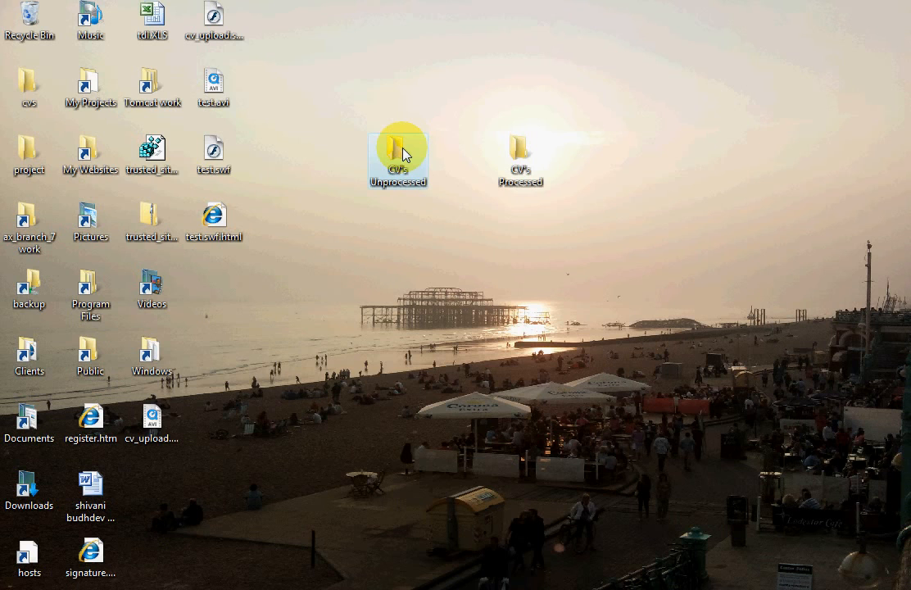
pyautogui.doubleClick(395, 154)
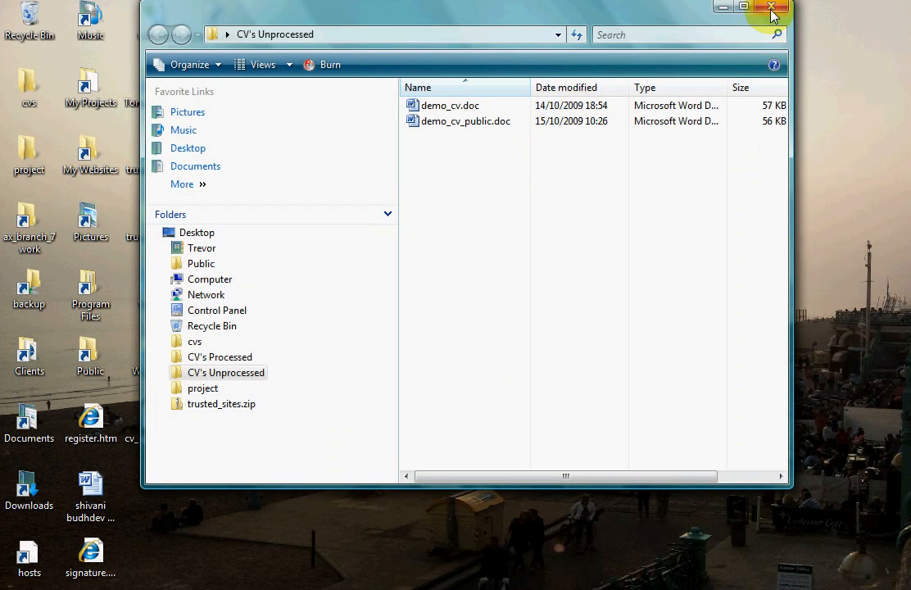
pyautogui.click(767, 8)
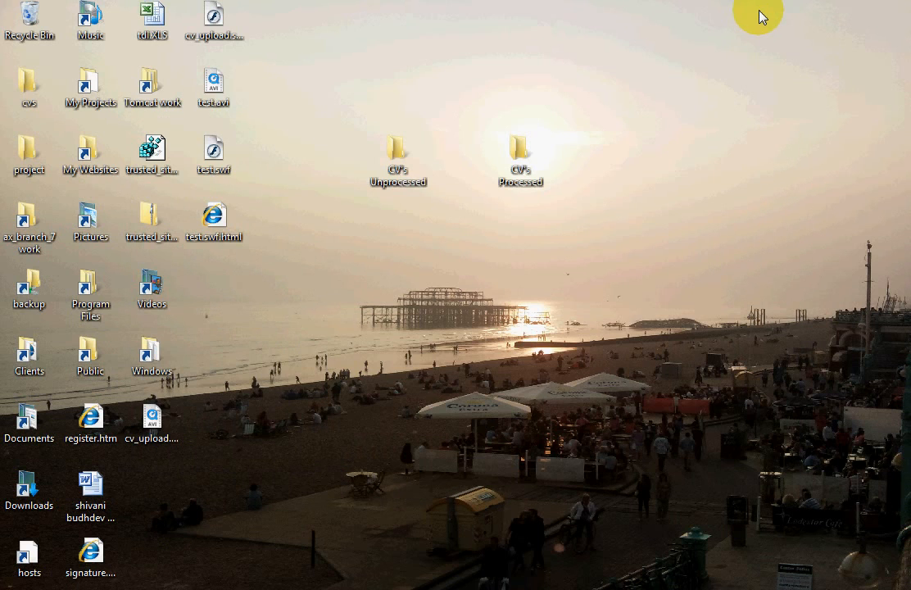
pyautogui.moveTo(711, 19)
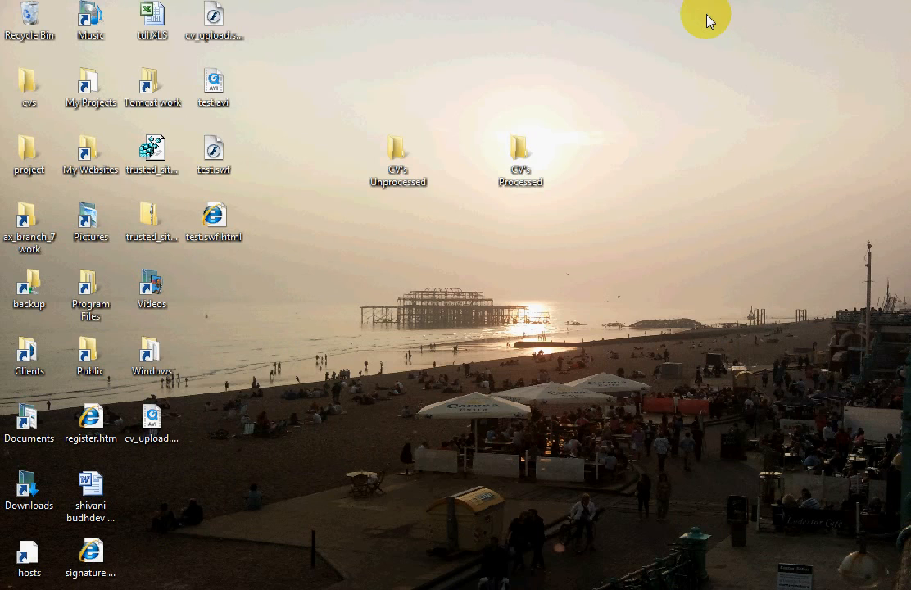
pyautogui.moveTo(744, 479)
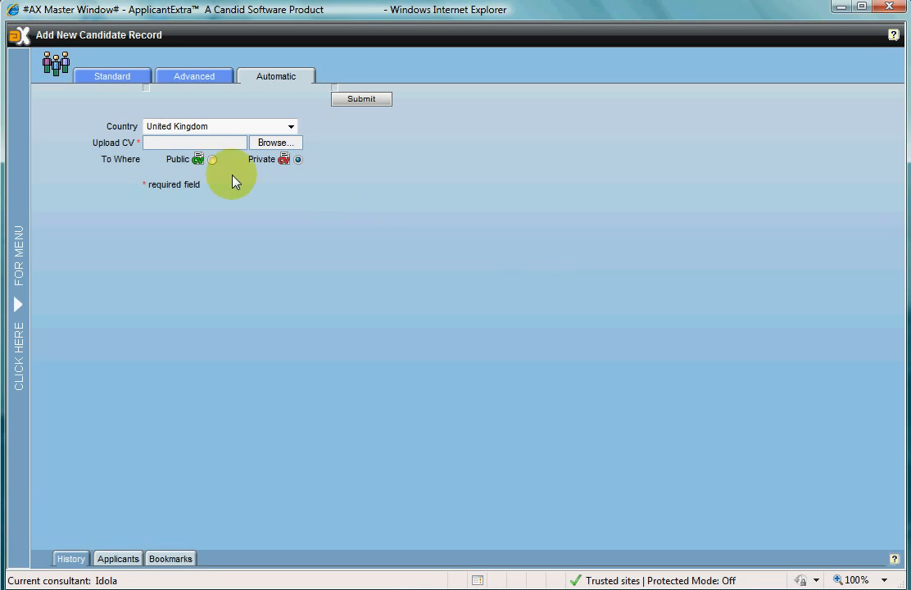
# Step: Browse to the desktop CV folder, pick the CV file, and mark it as the Private CV
pyautogui.click(276, 141)
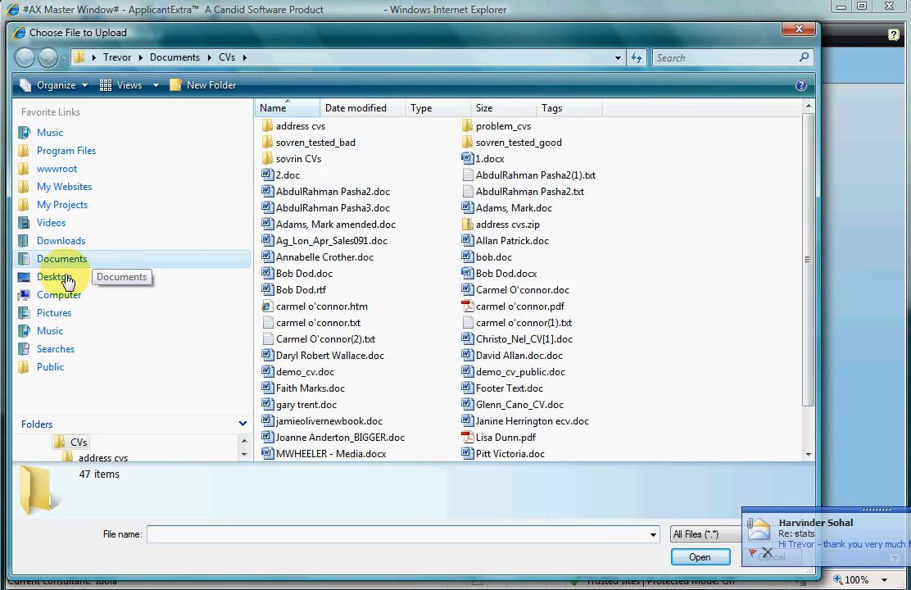
pyautogui.click(53, 275)
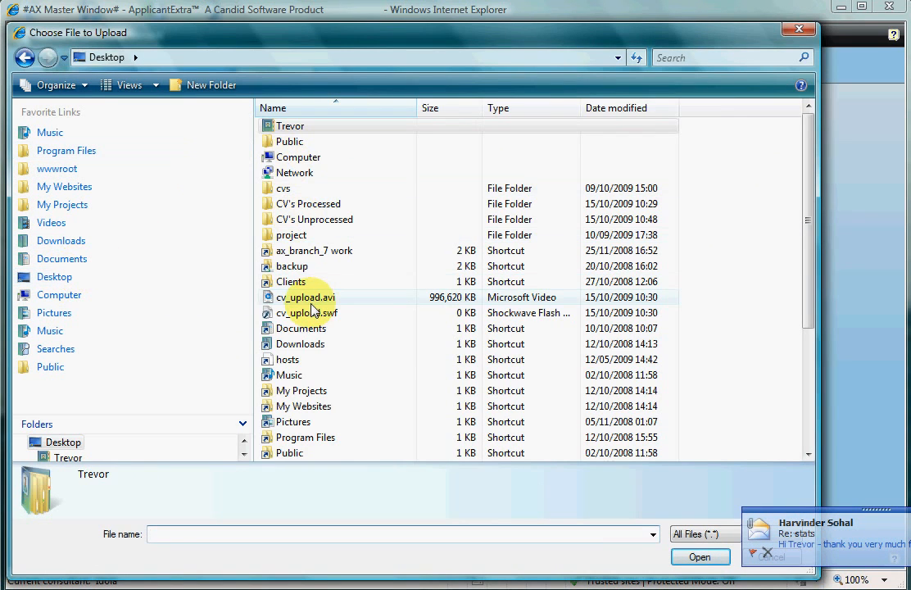
pyautogui.doubleClick(315, 219)
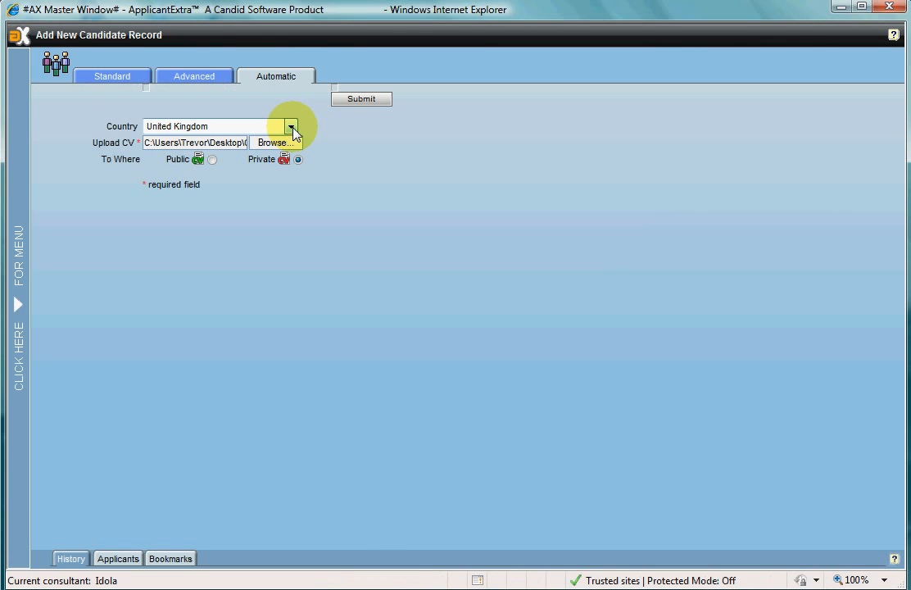
pyautogui.moveTo(288, 172)
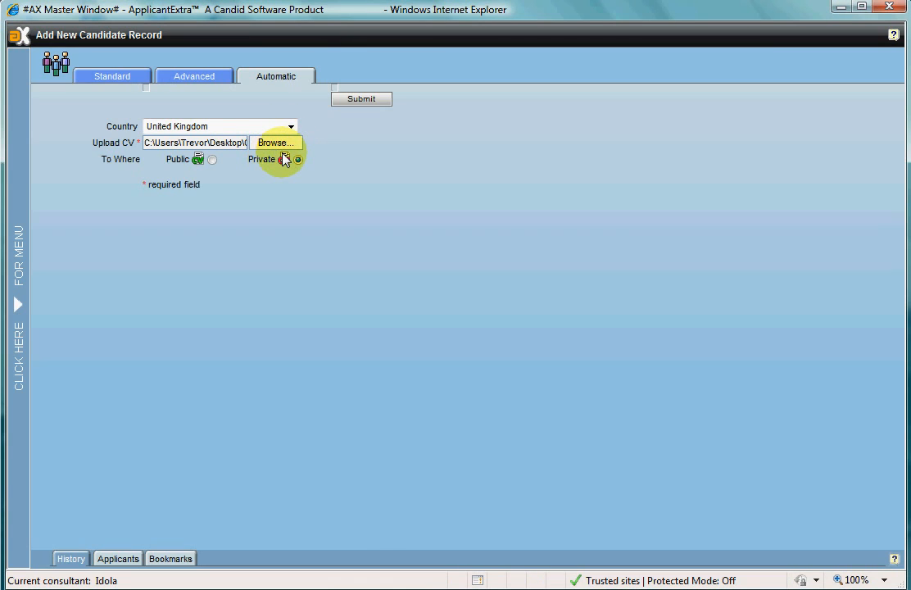
pyautogui.click(298, 159)
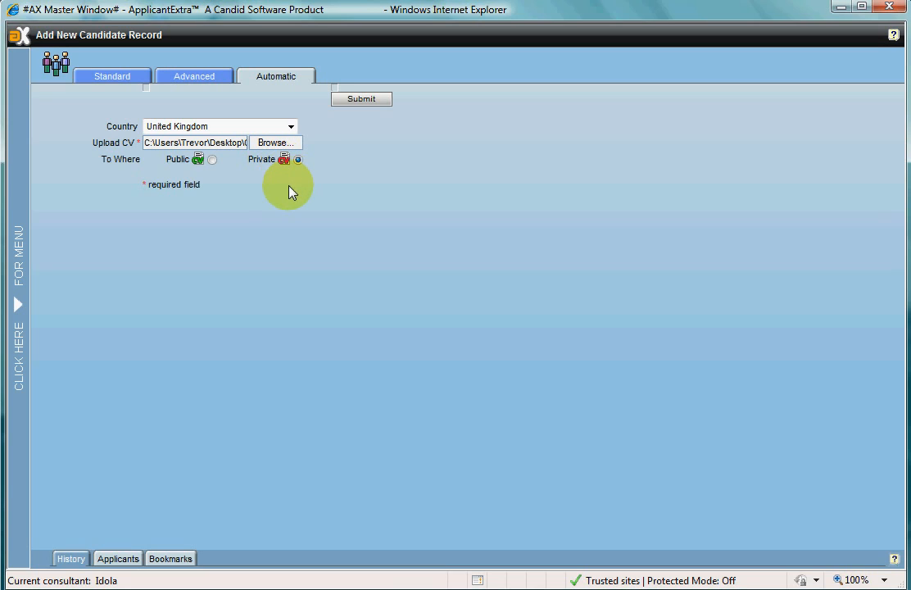
pyautogui.moveTo(308, 219)
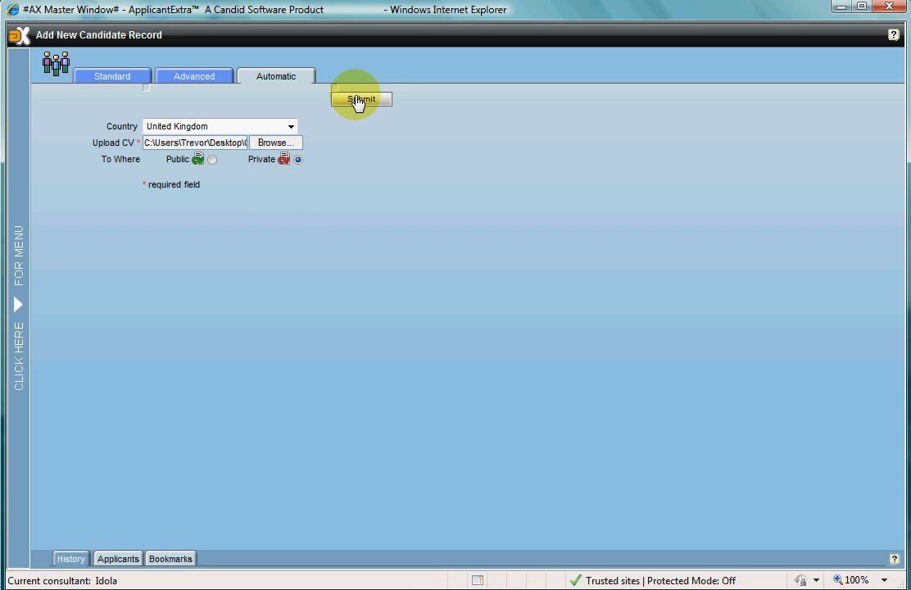
# Step: Submit the uploaded CV so the similar-candidate warning appears
pyautogui.click(358, 98)
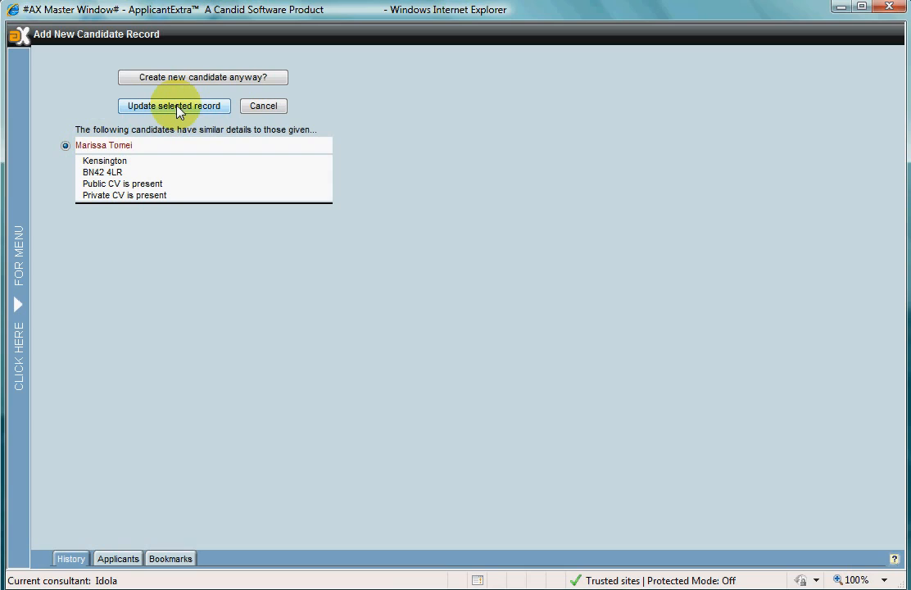
pyautogui.moveTo(190, 111)
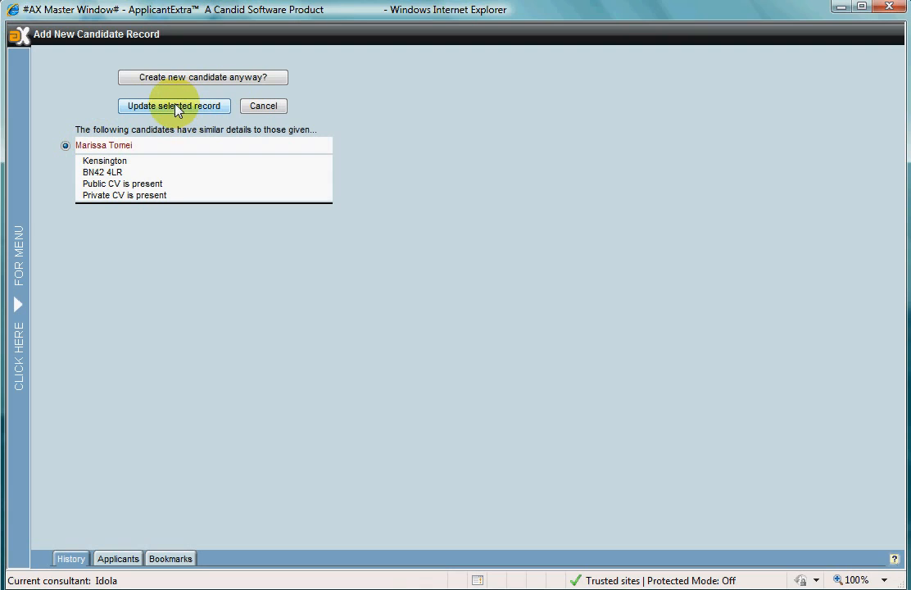
pyautogui.moveTo(198, 82)
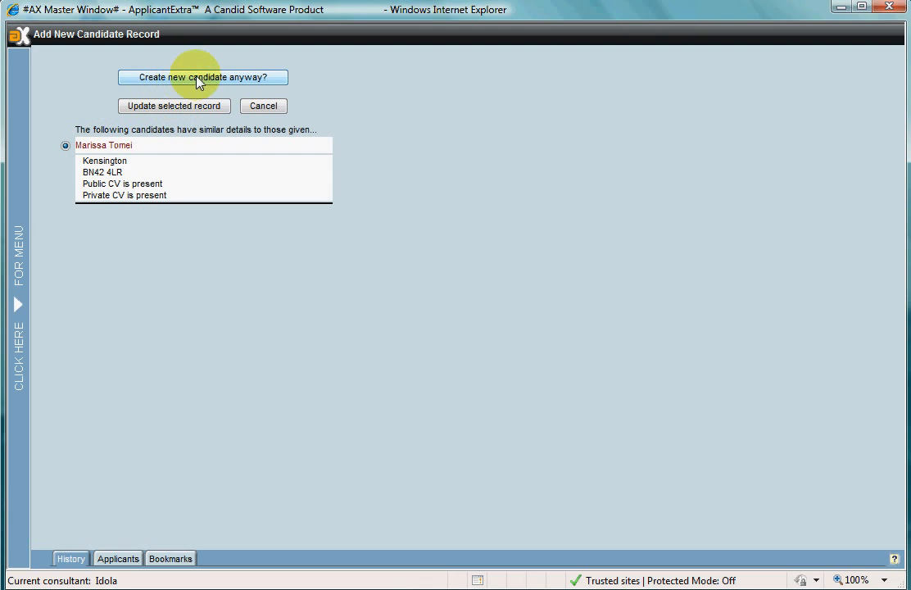
# Step: Create the candidate anyway and review the extracted current and previous employers
pyautogui.click(208, 77)
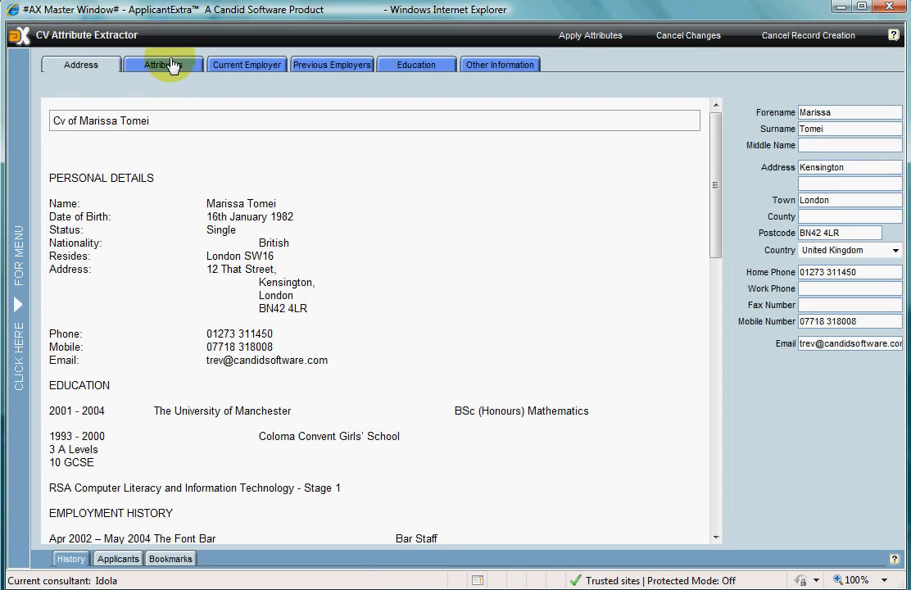
pyautogui.click(331, 66)
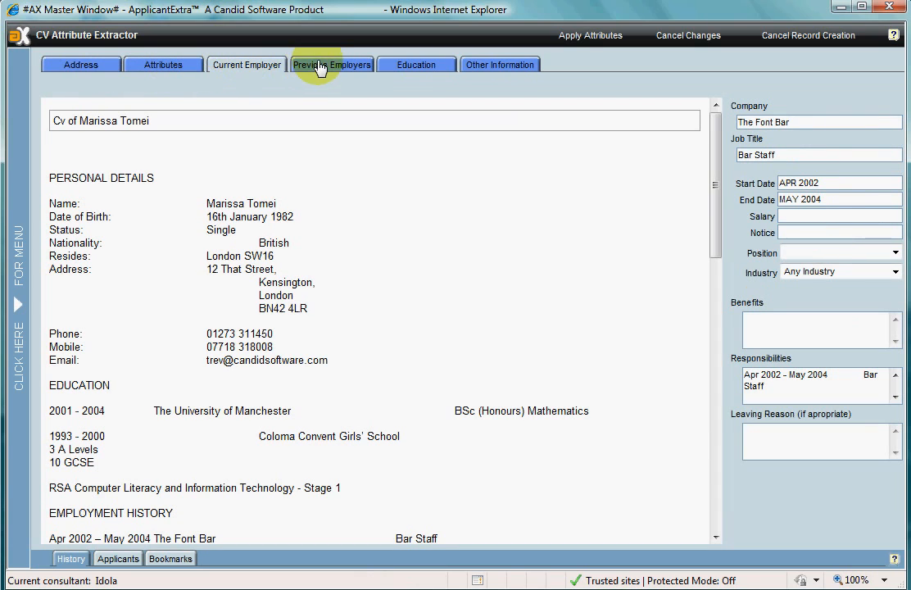
pyautogui.click(331, 65)
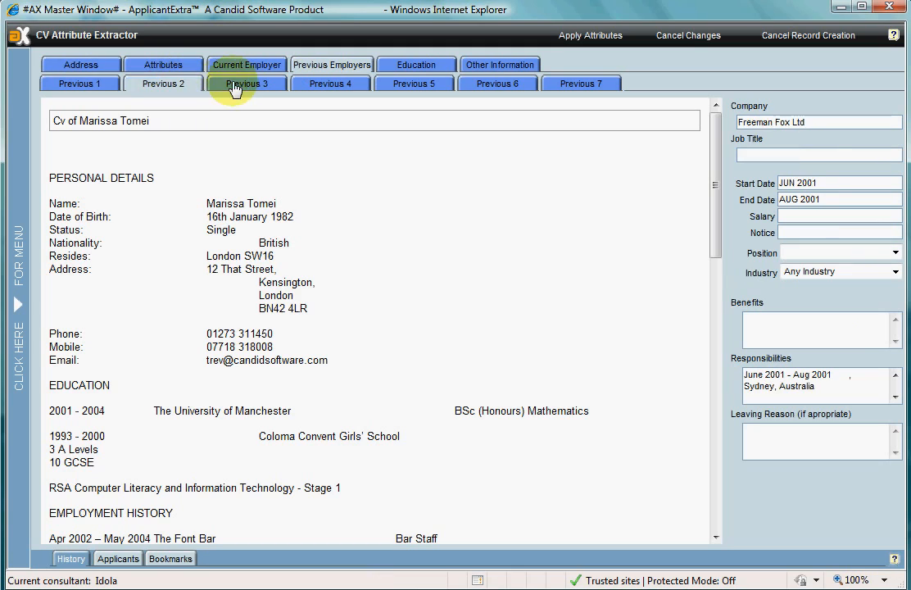
pyautogui.click(413, 82)
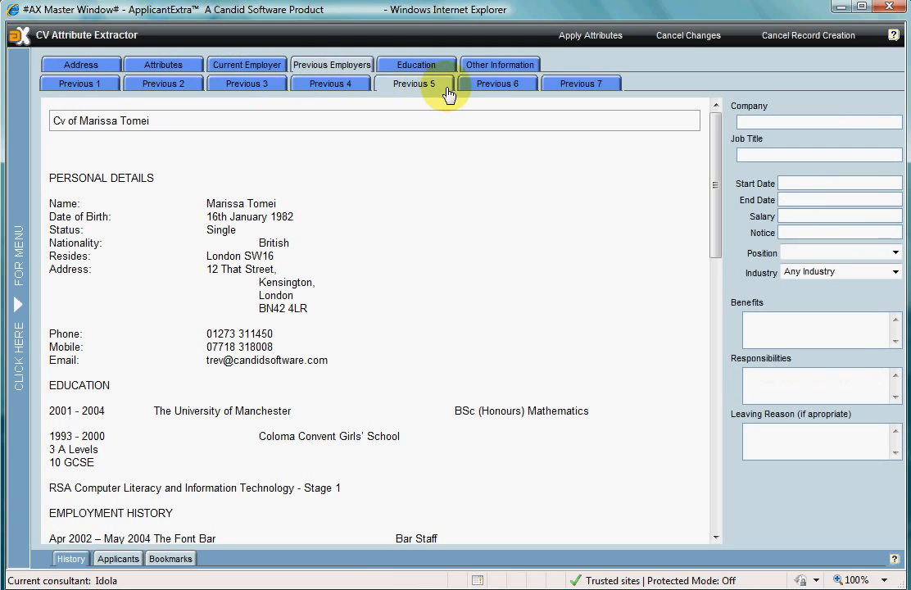
# Step: Review the extracted education institutions and the Other Information section
pyautogui.click(415, 64)
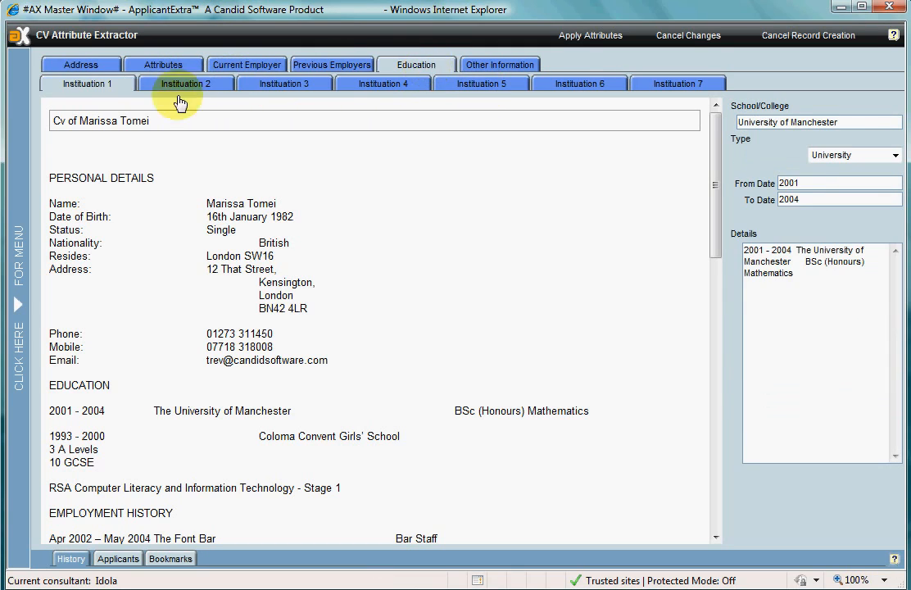
pyautogui.click(285, 82)
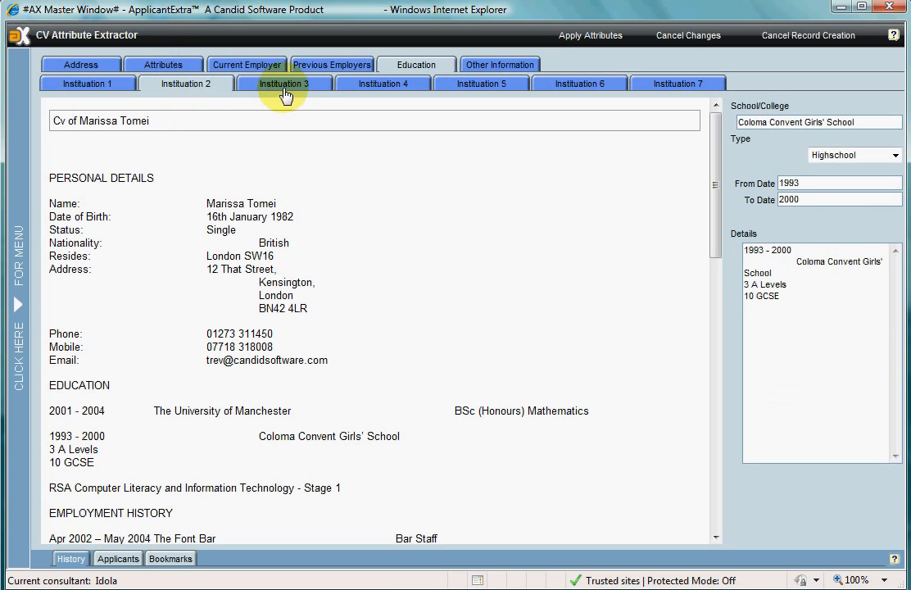
pyautogui.click(382, 81)
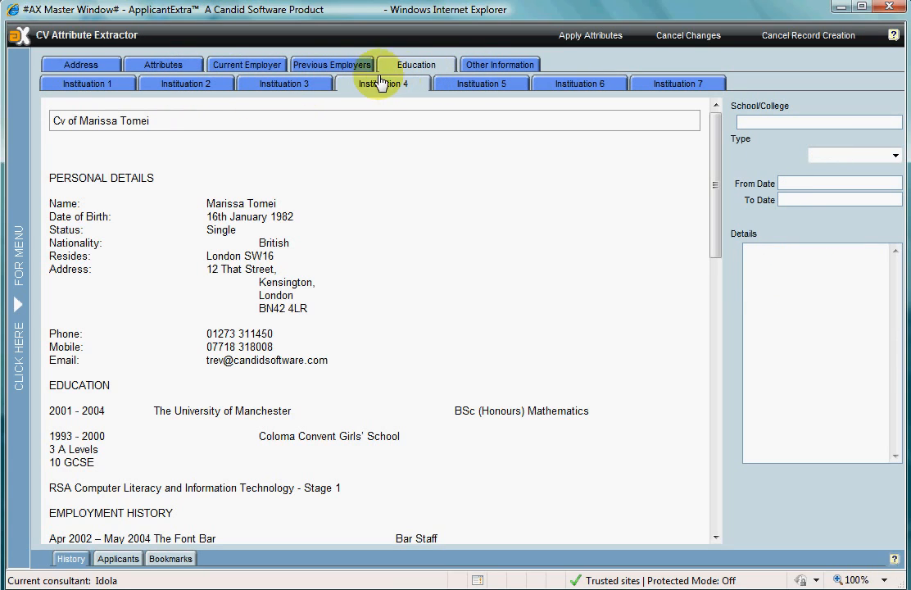
pyautogui.click(500, 64)
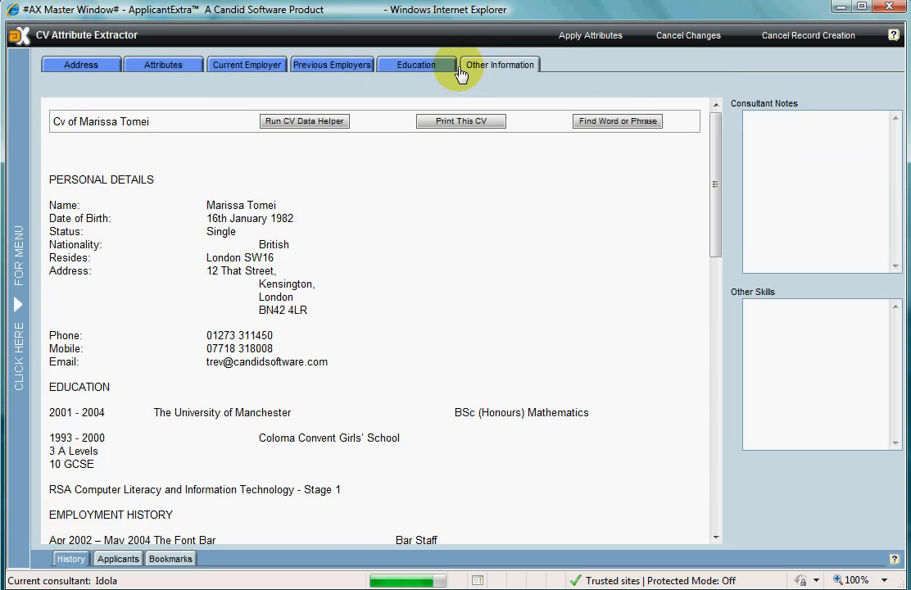
pyautogui.moveTo(449, 90)
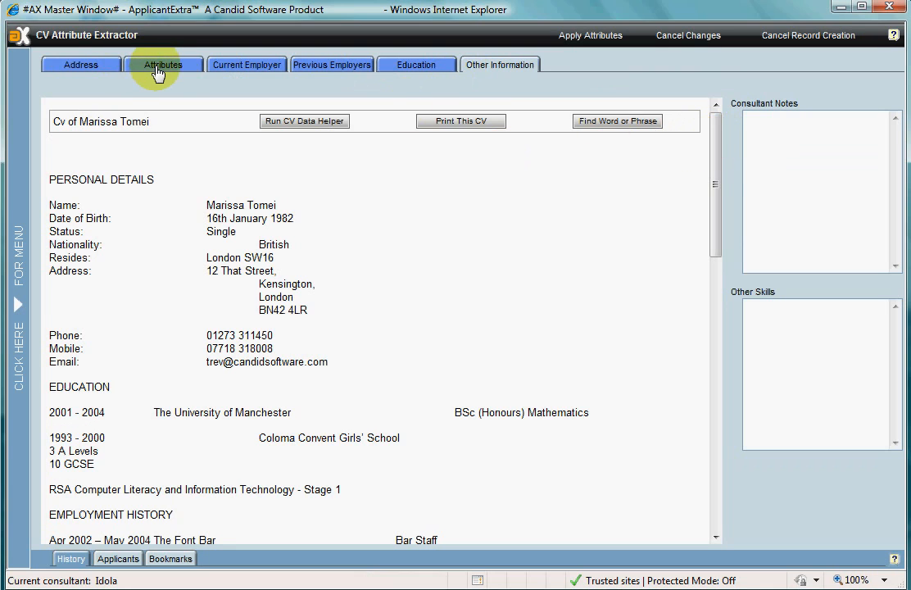
# Step: Remove Promotional work from the candidate's suggested skills
pyautogui.click(163, 64)
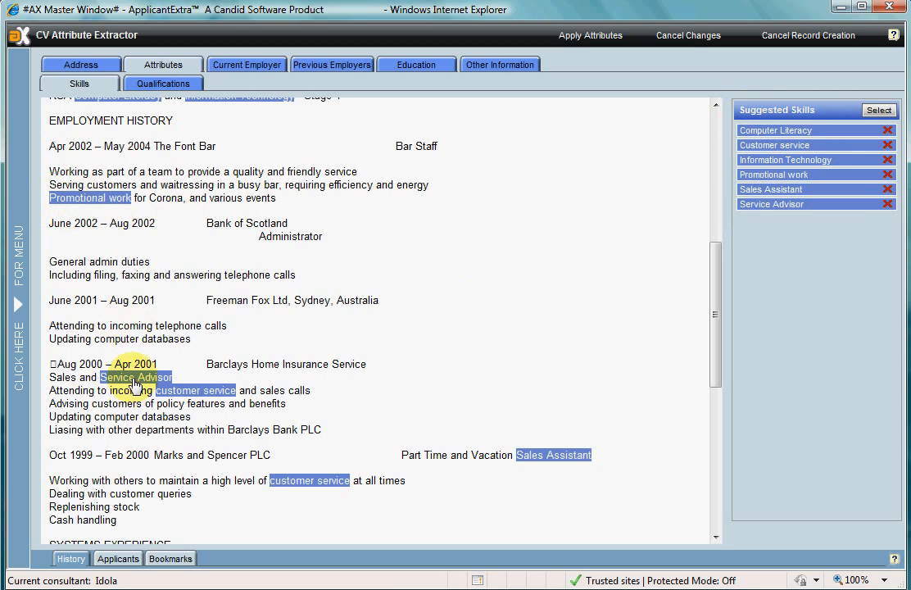
pyautogui.moveTo(196, 396)
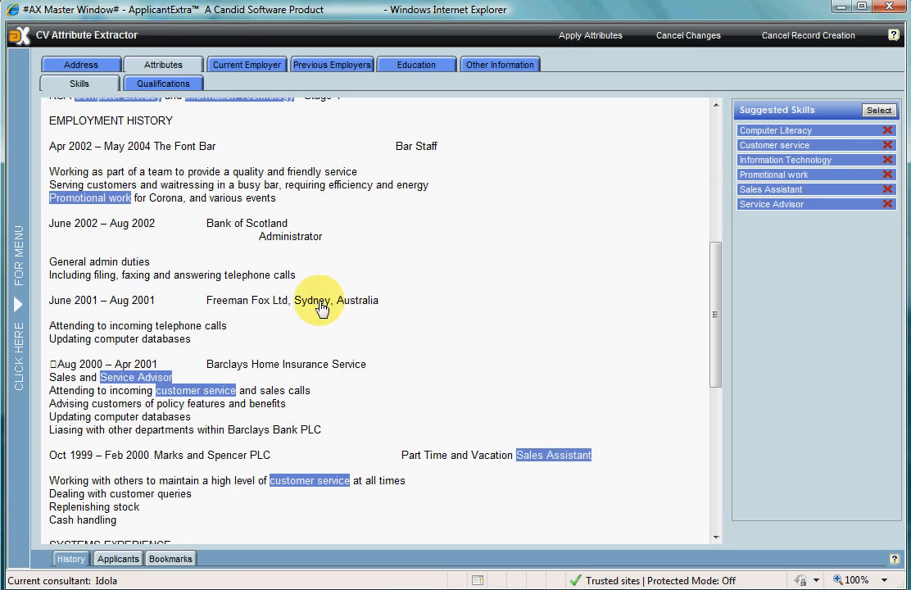
pyautogui.moveTo(721, 280)
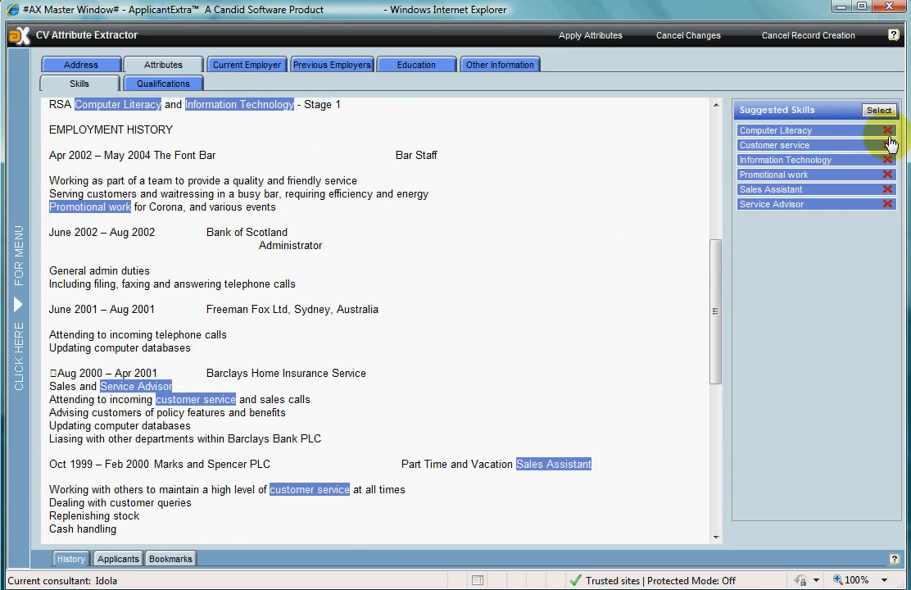
pyautogui.moveTo(888, 160)
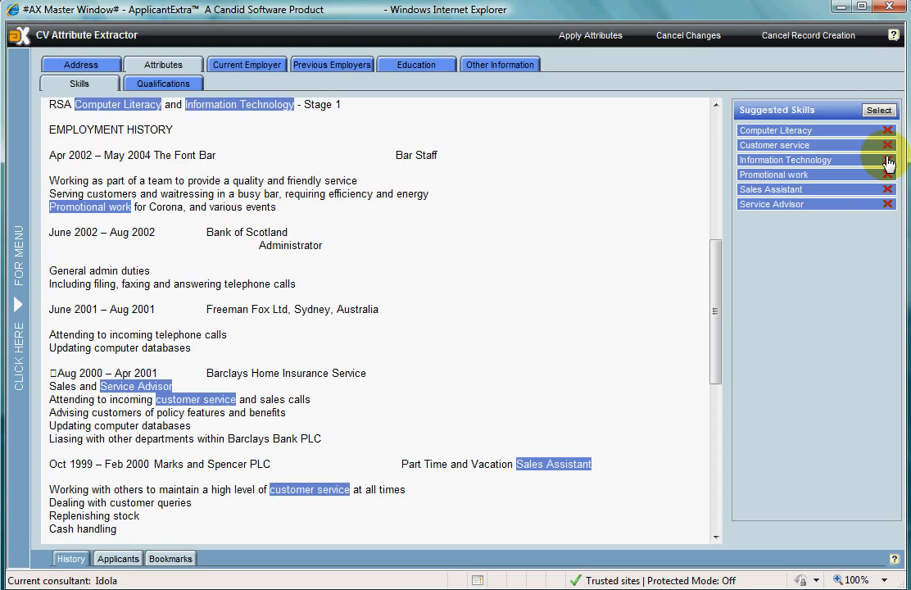
pyautogui.moveTo(789, 190)
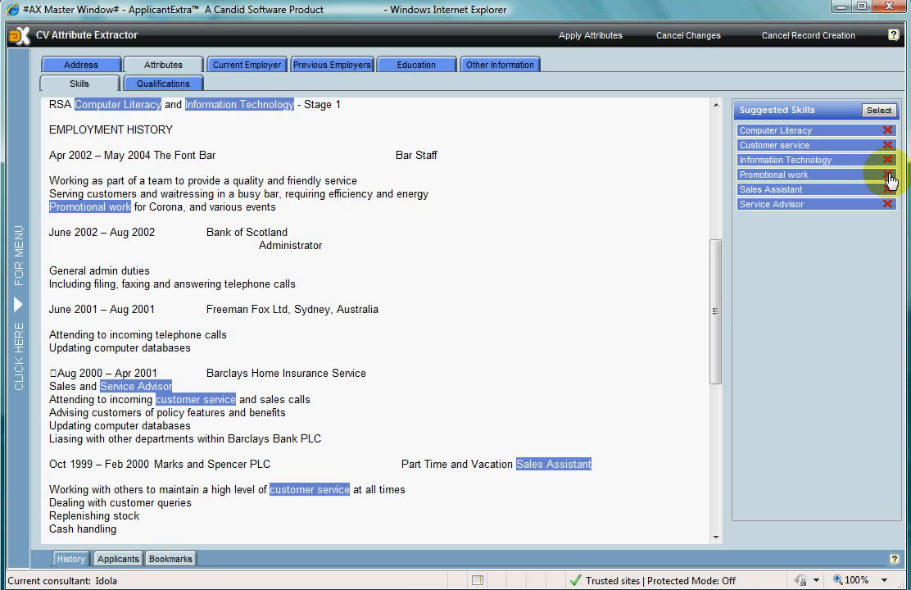
pyautogui.click(886, 173)
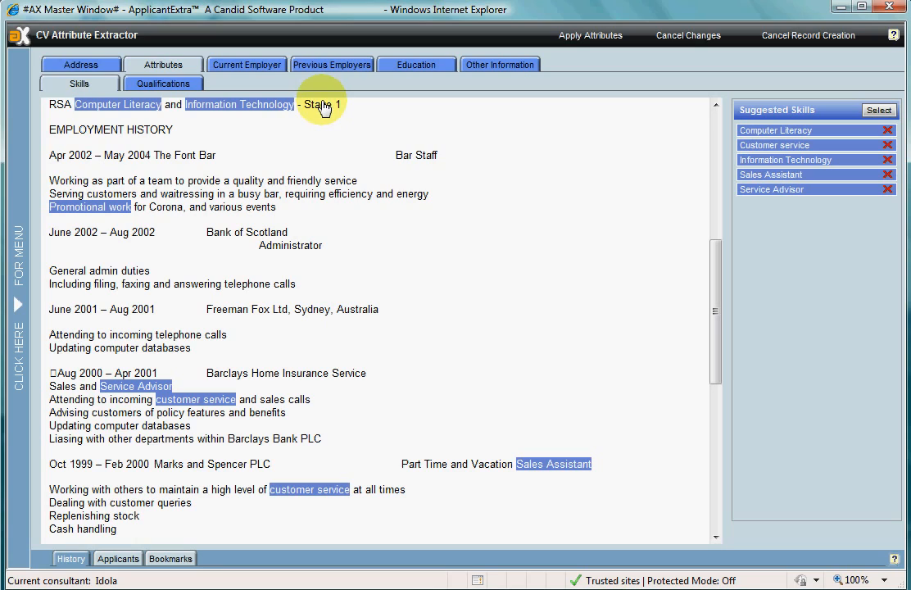
pyautogui.moveTo(317, 118)
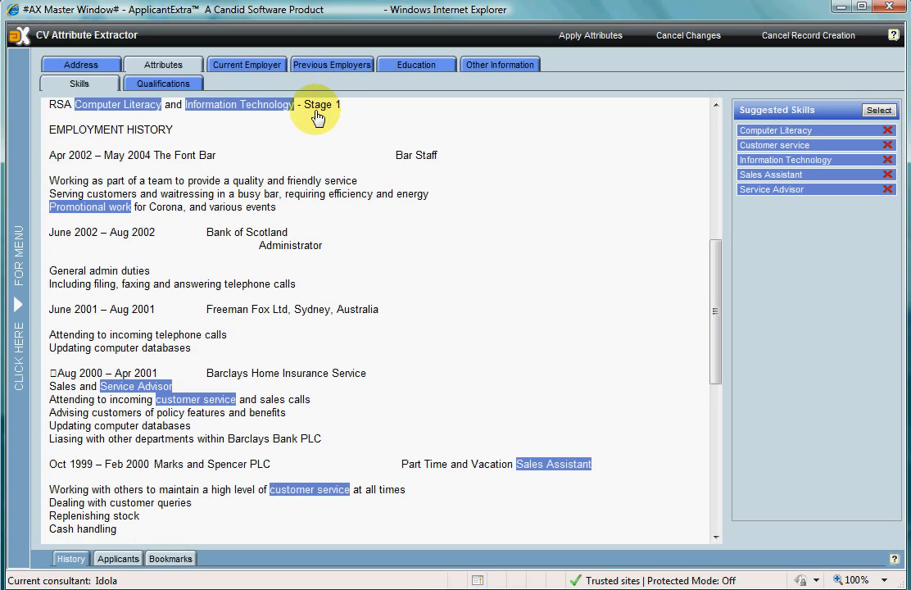
pyautogui.moveTo(337, 197)
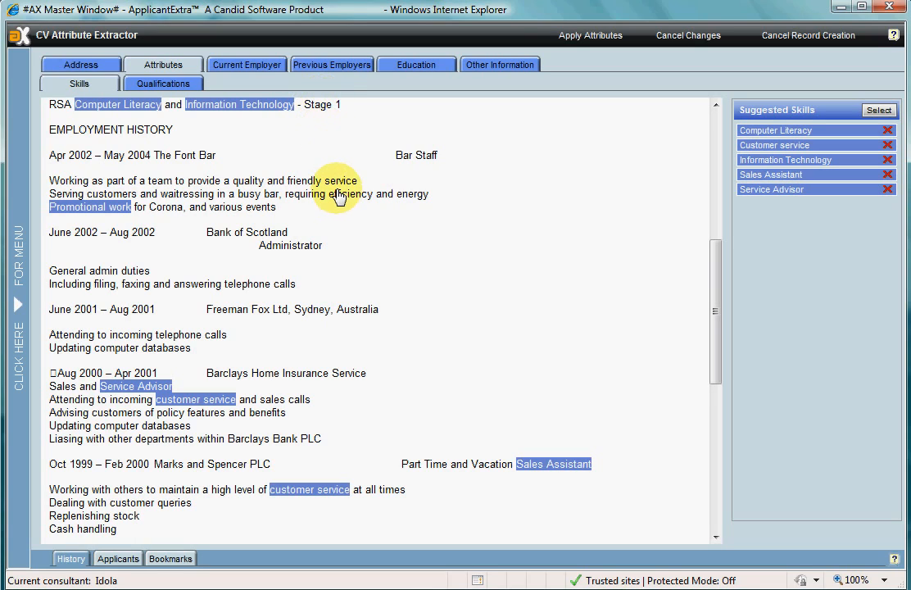
pyautogui.moveTo(39, 210)
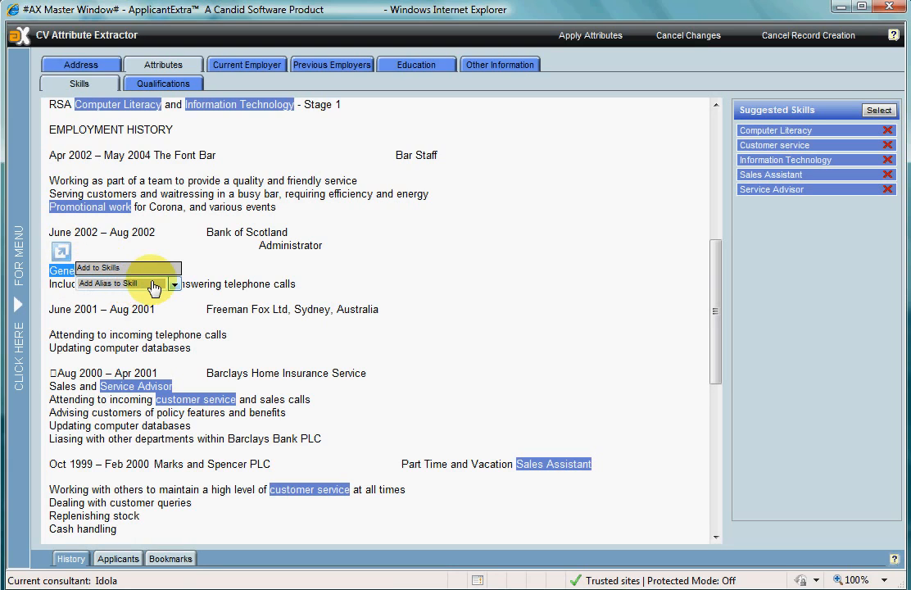
# Step: Alias 'General admin duties' to the existing Secretarial skill, then select the word Administrator in the CV
pyautogui.click(174, 283)
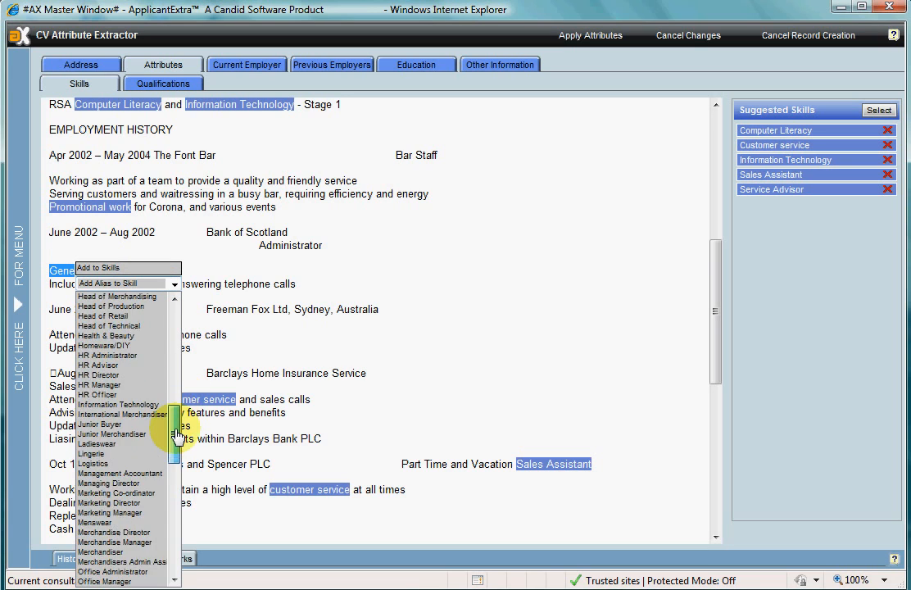
pyautogui.moveTo(177, 434); pyautogui.dragTo(184, 475)
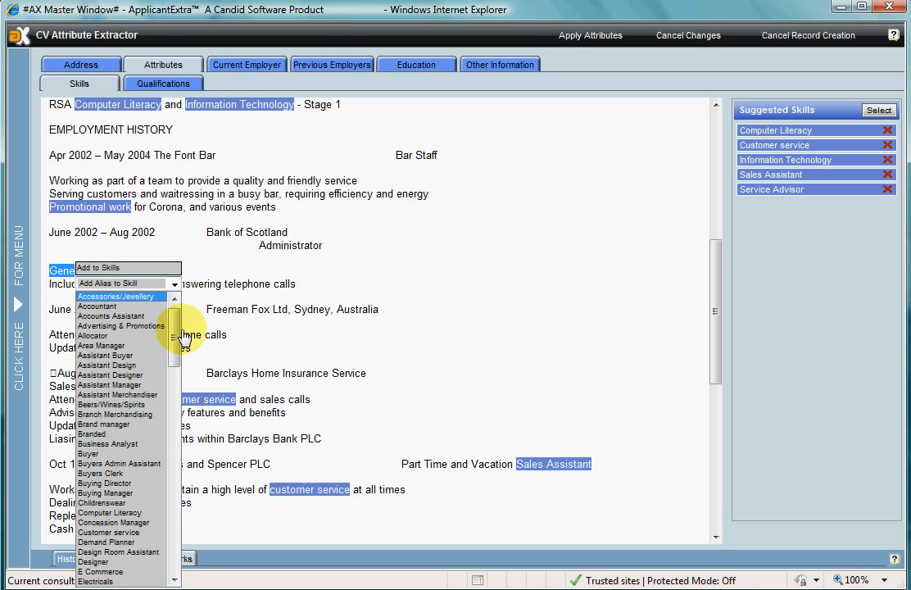
pyautogui.moveTo(173, 335)
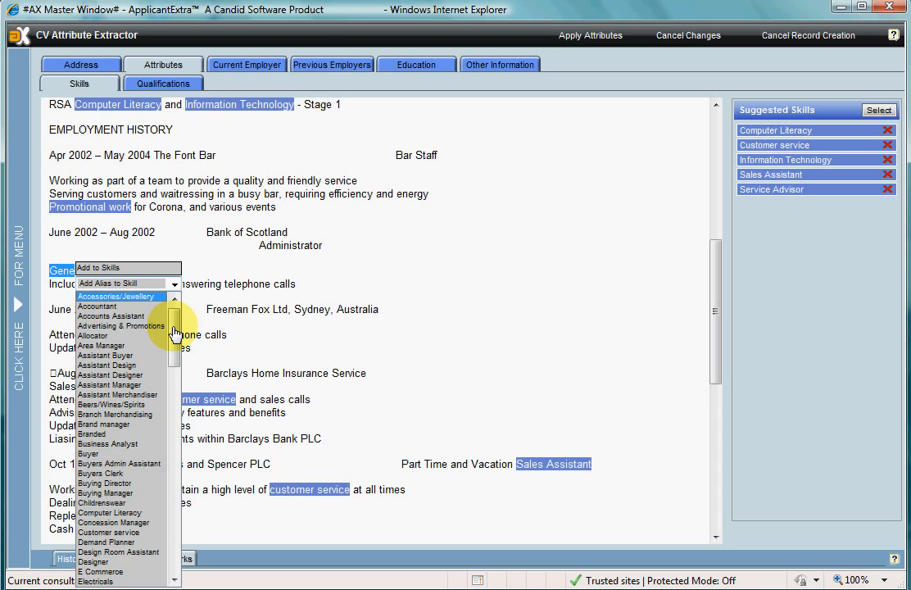
pyautogui.scroll(-3)
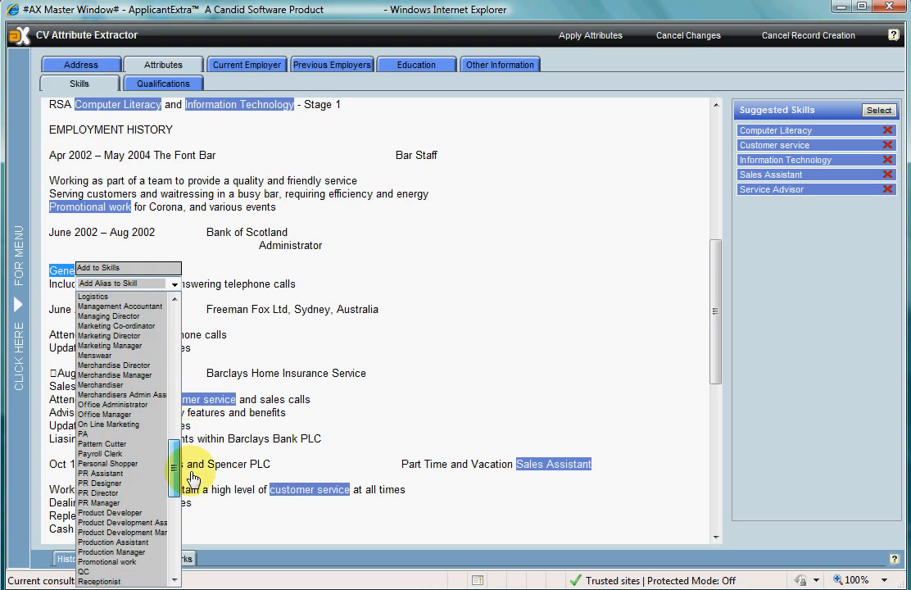
pyautogui.scroll(-3)
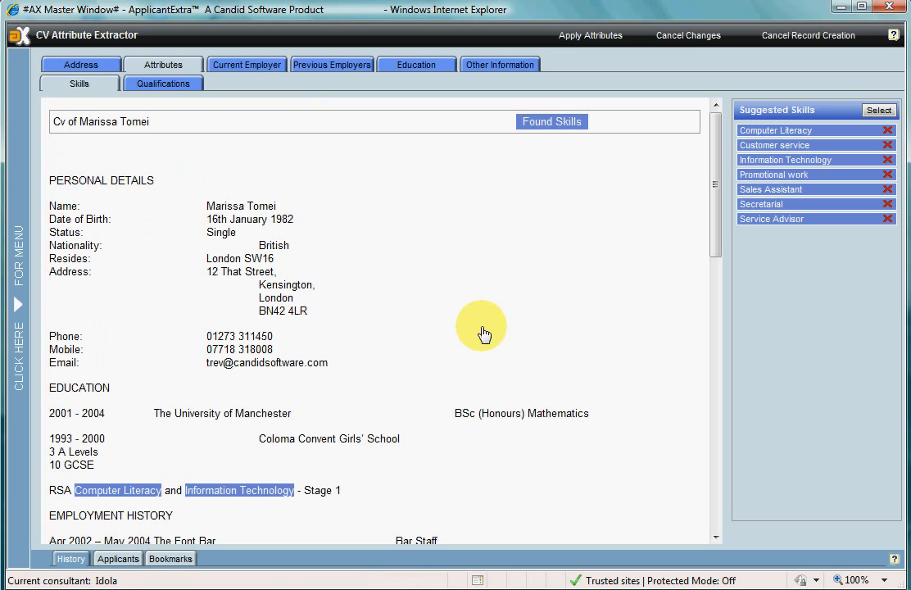
pyautogui.moveTo(469, 375)
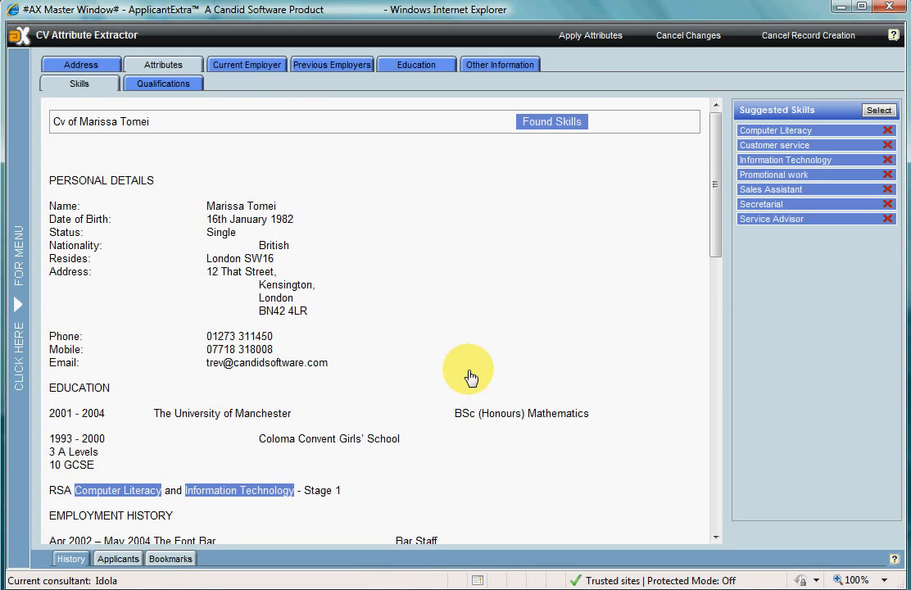
pyautogui.scroll(-3)
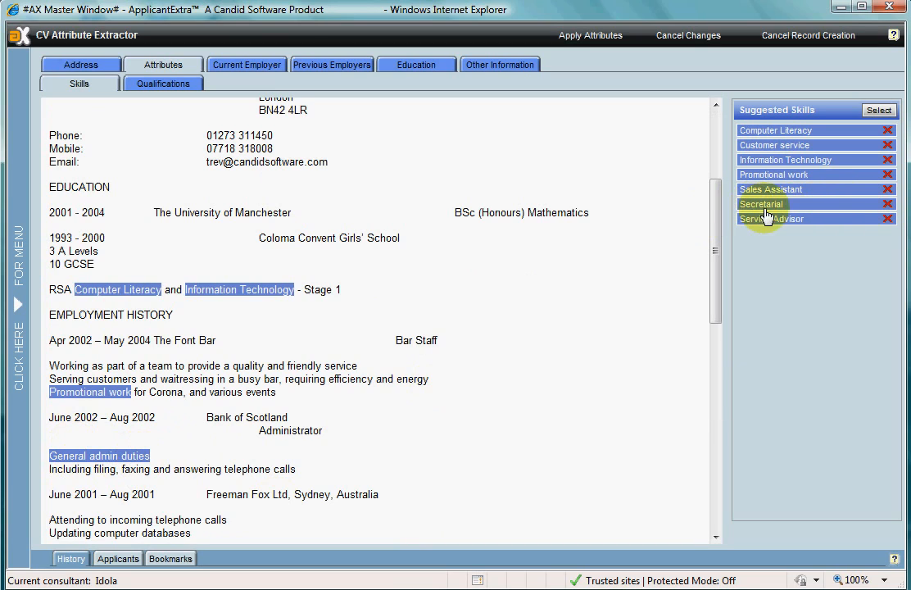
pyautogui.moveTo(716, 285)
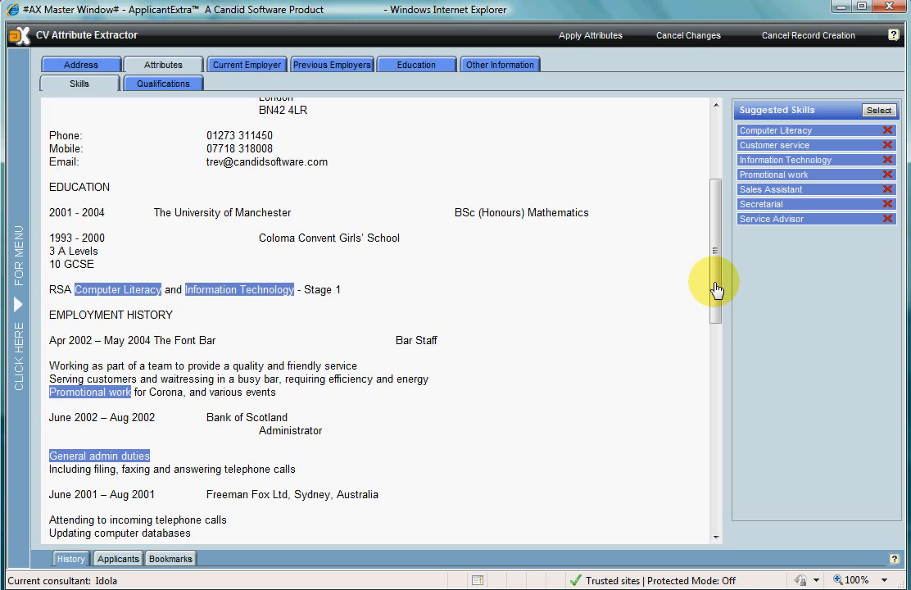
pyautogui.moveTo(184, 473)
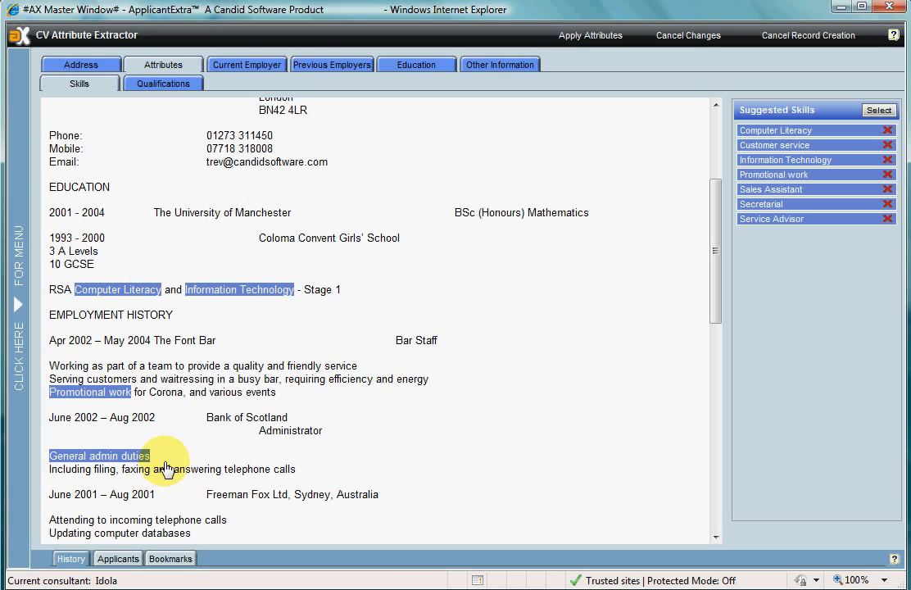
pyautogui.moveTo(82, 562)
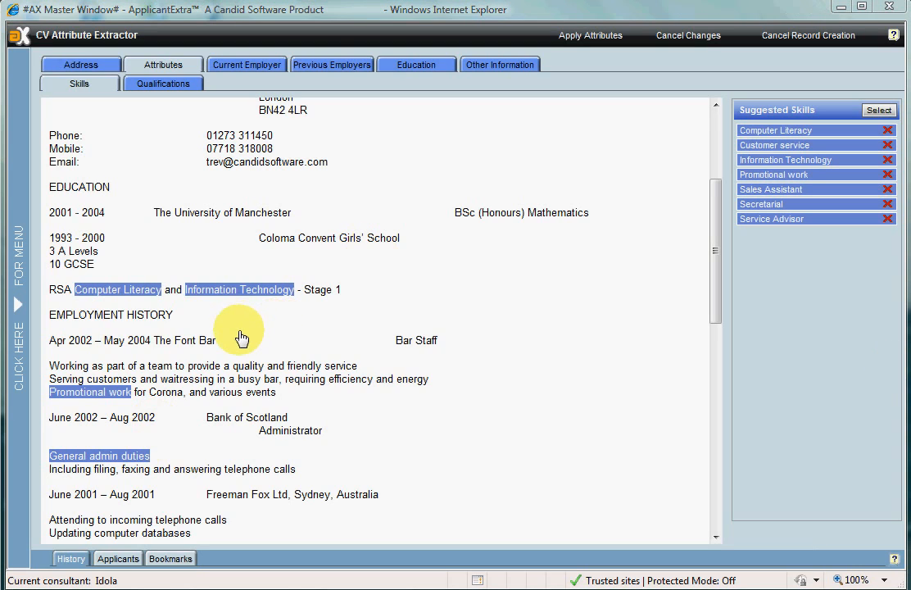
pyautogui.moveTo(259, 433)
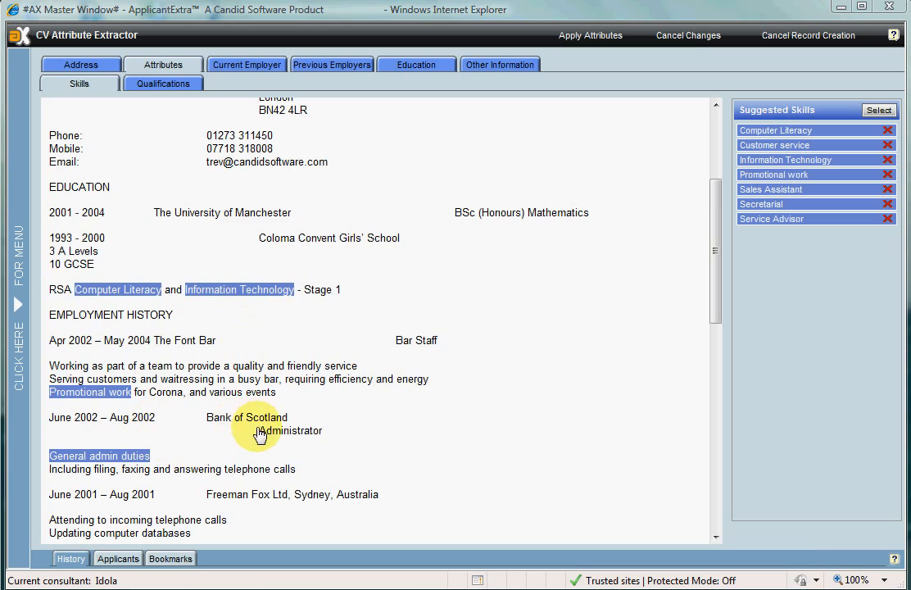
pyautogui.doubleClick(290, 429)
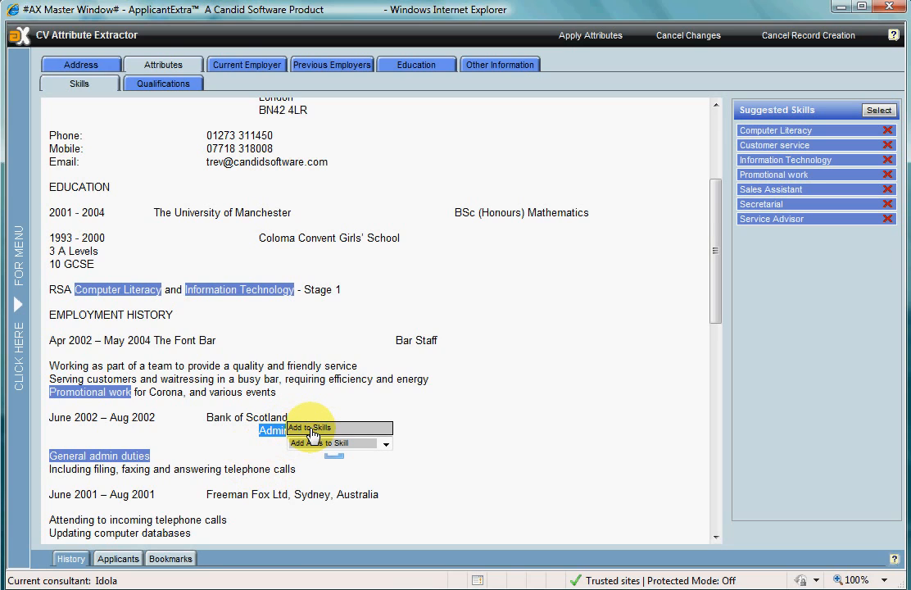
# Step: Add Administrator as a new skill with the Competence level group, then move to qualifications
pyautogui.click(325, 428)
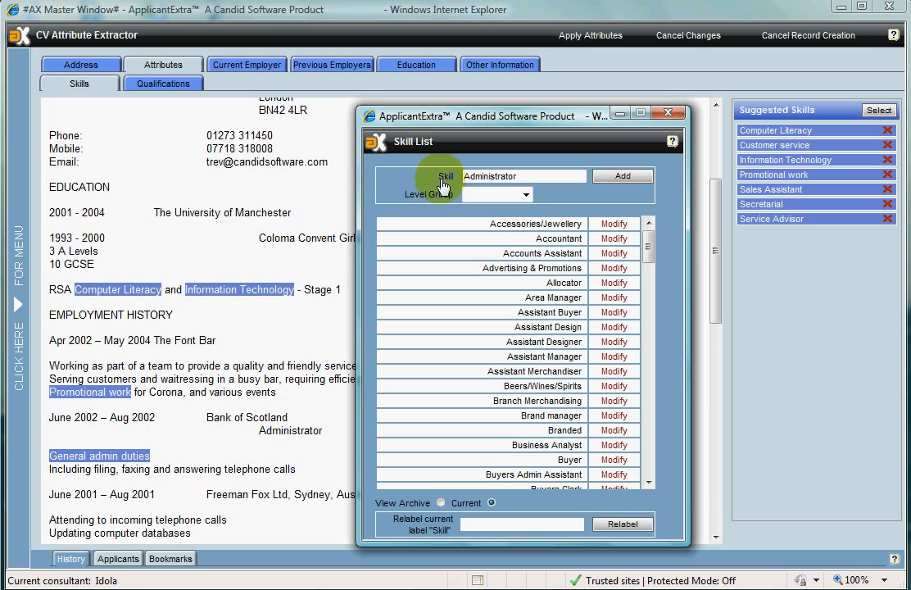
pyautogui.moveTo(426, 148)
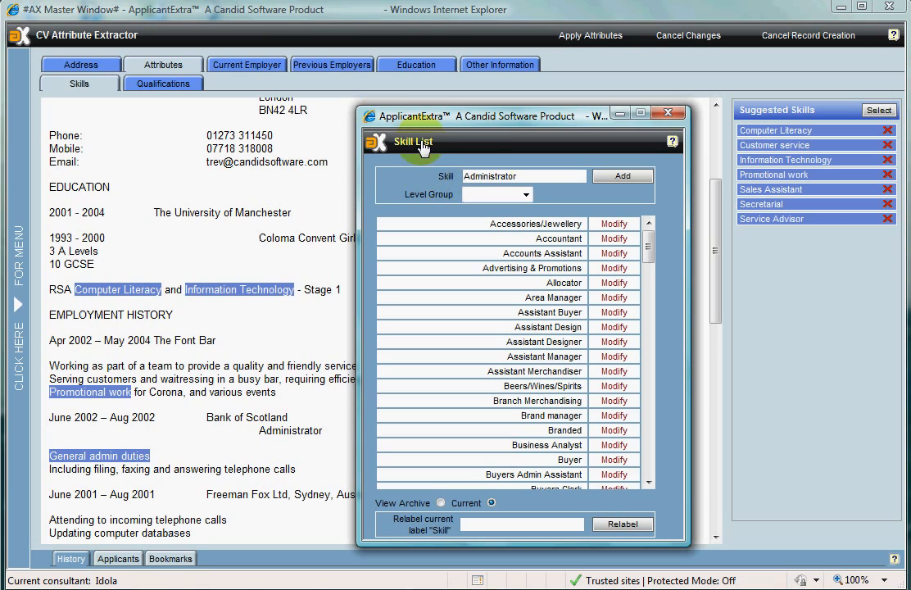
pyautogui.moveTo(531, 198)
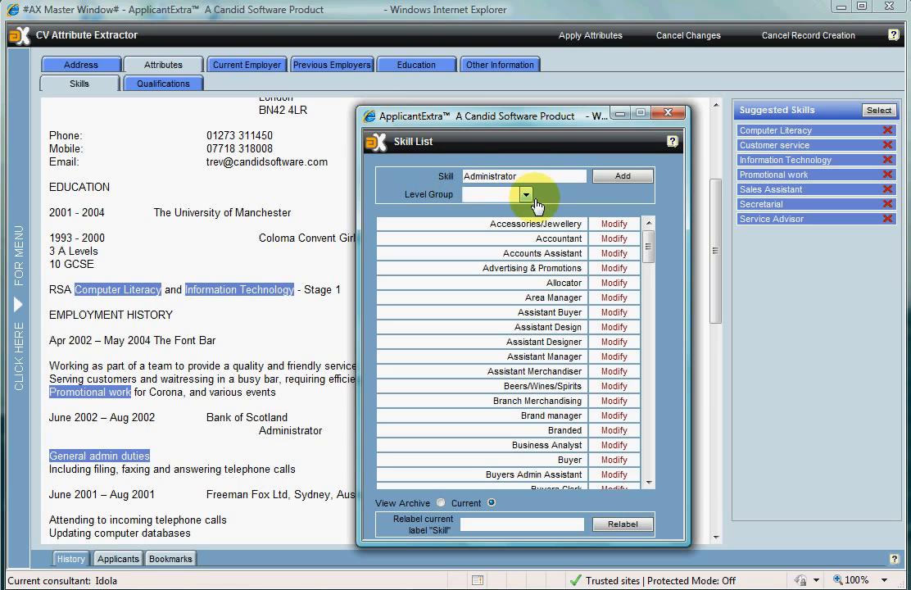
pyautogui.click(525, 193)
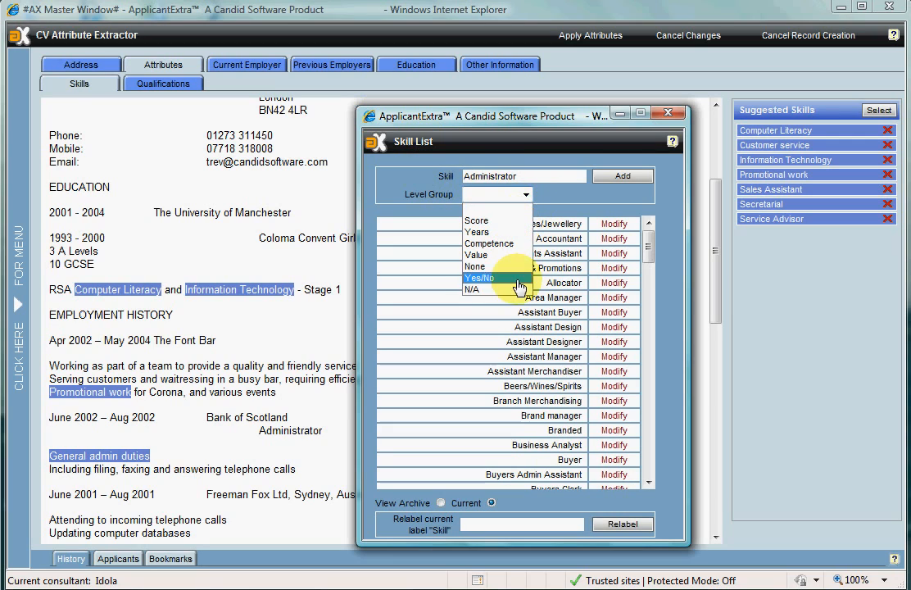
pyautogui.moveTo(488, 221)
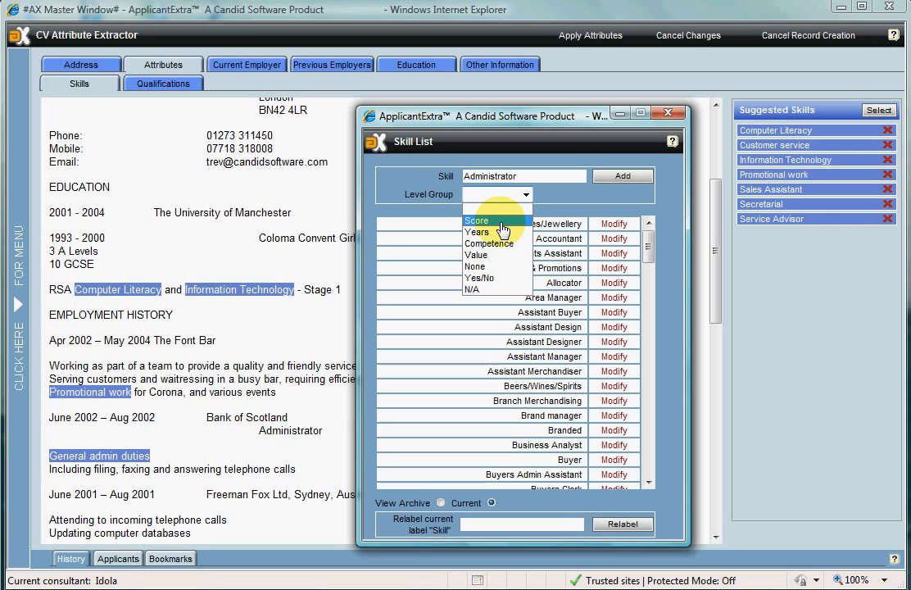
pyautogui.moveTo(489, 243)
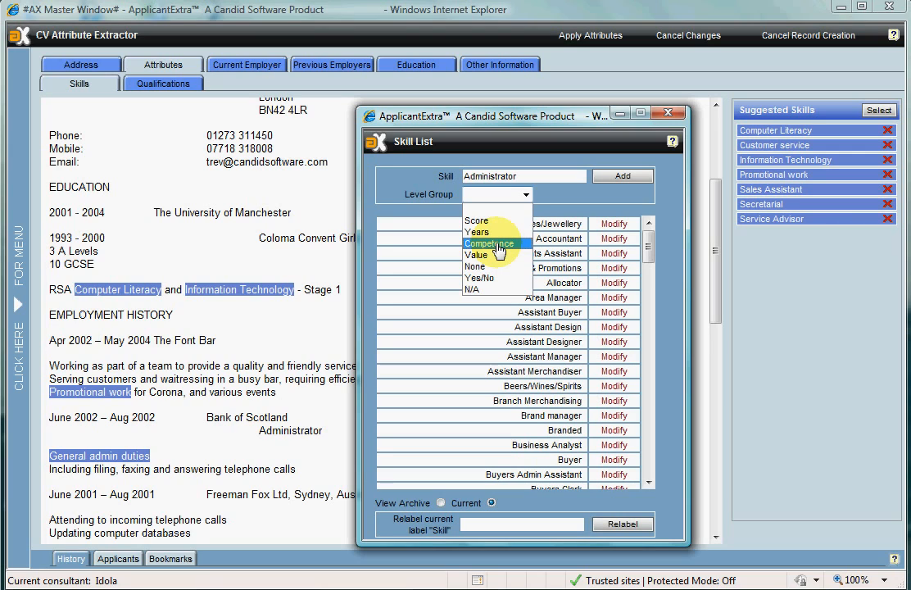
pyautogui.click(488, 242)
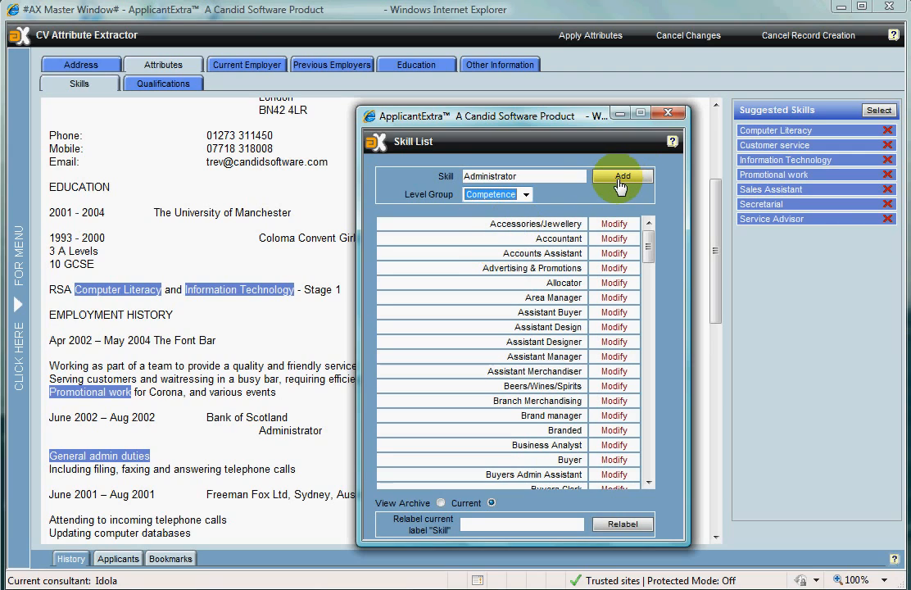
pyautogui.click(620, 177)
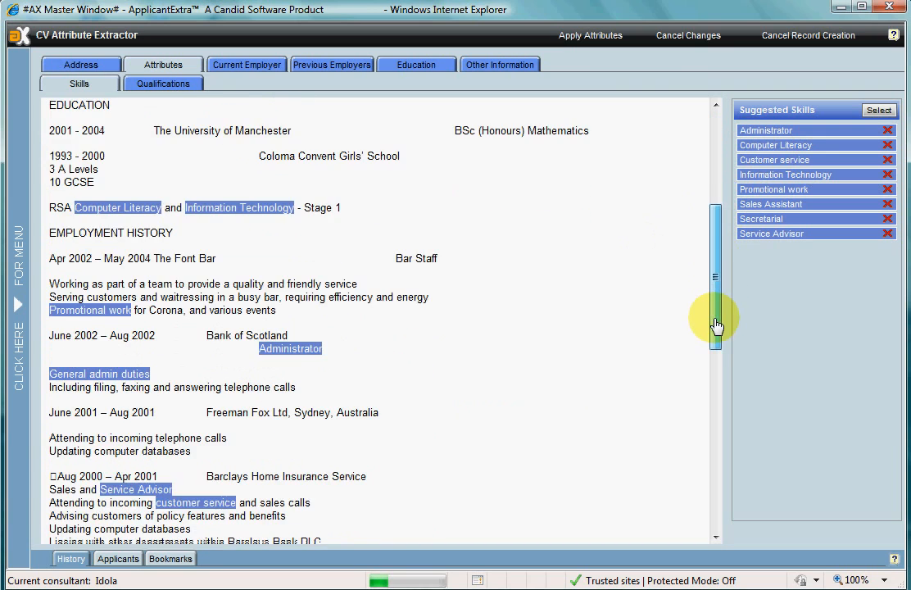
pyautogui.scroll(3)
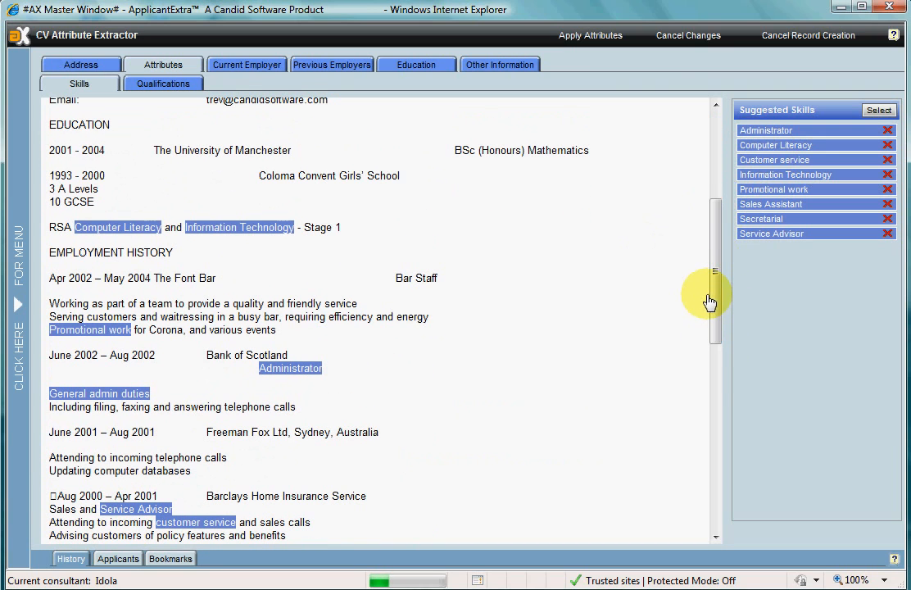
pyautogui.moveTo(164, 82)
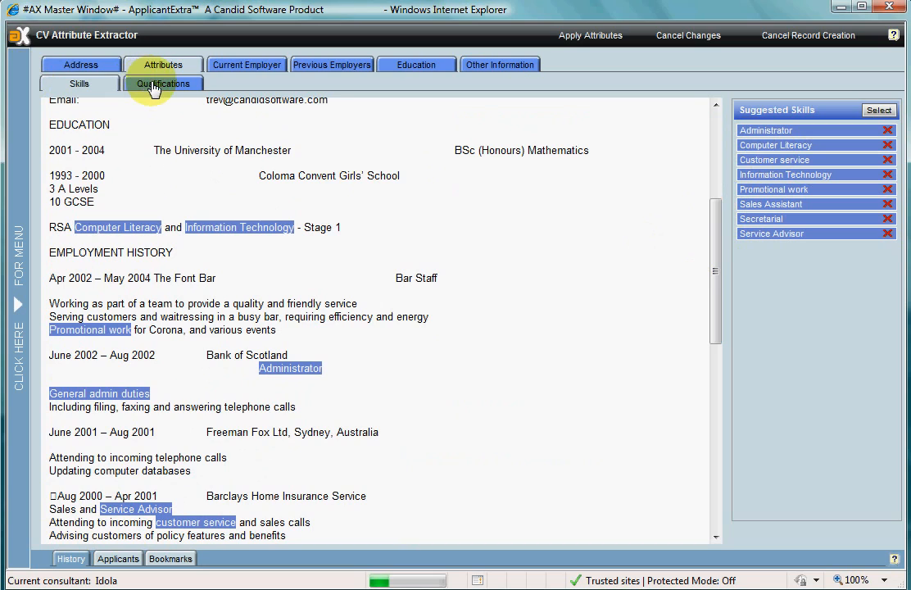
pyautogui.click(164, 82)
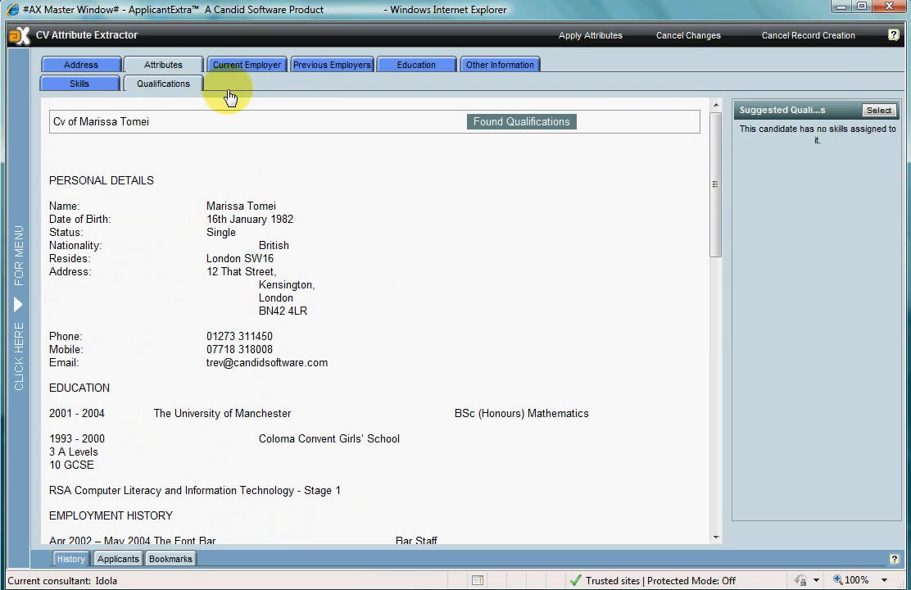
pyautogui.moveTo(236, 85)
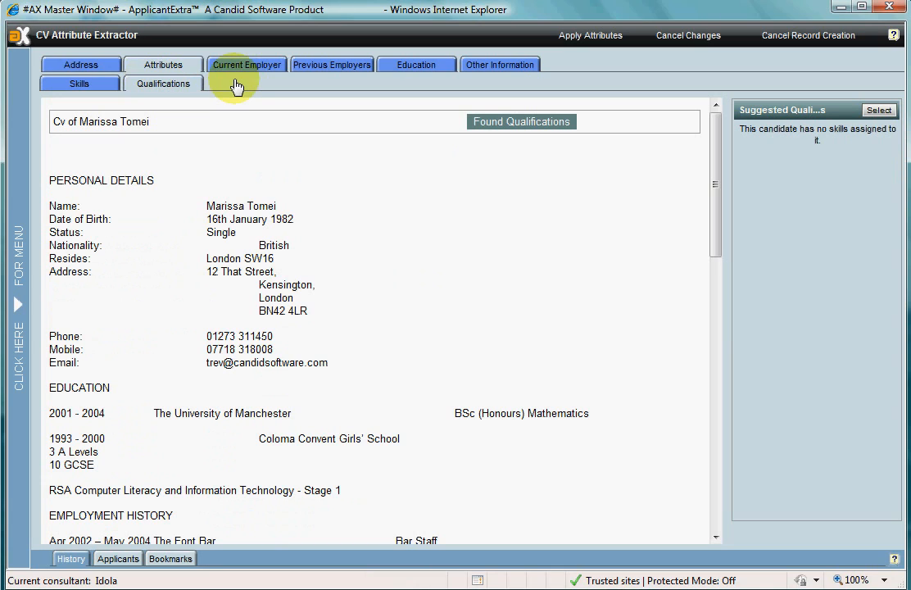
# Step: Set 12 That Street as the first address line and Kensington as Address 2 from the CV text
pyautogui.click(80, 63)
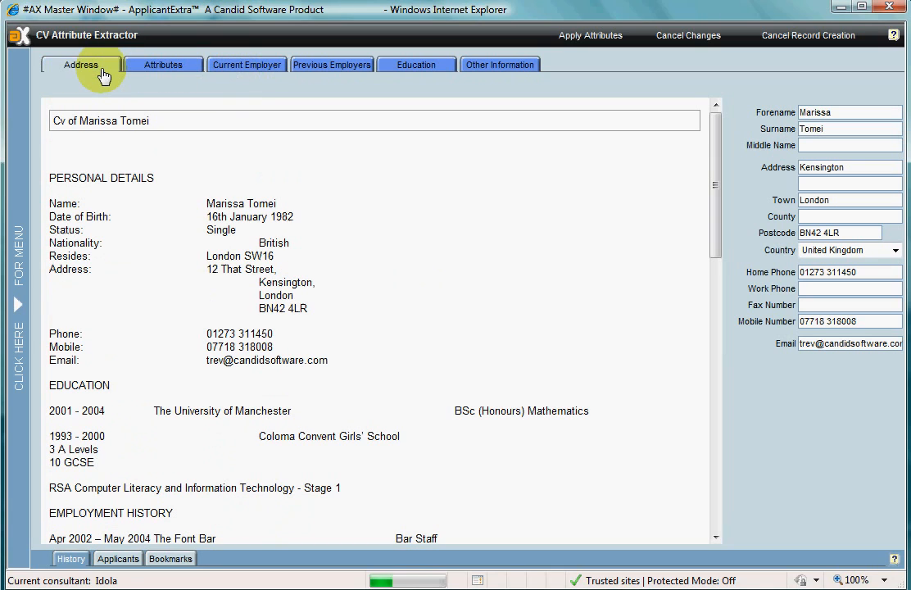
pyautogui.moveTo(419, 292)
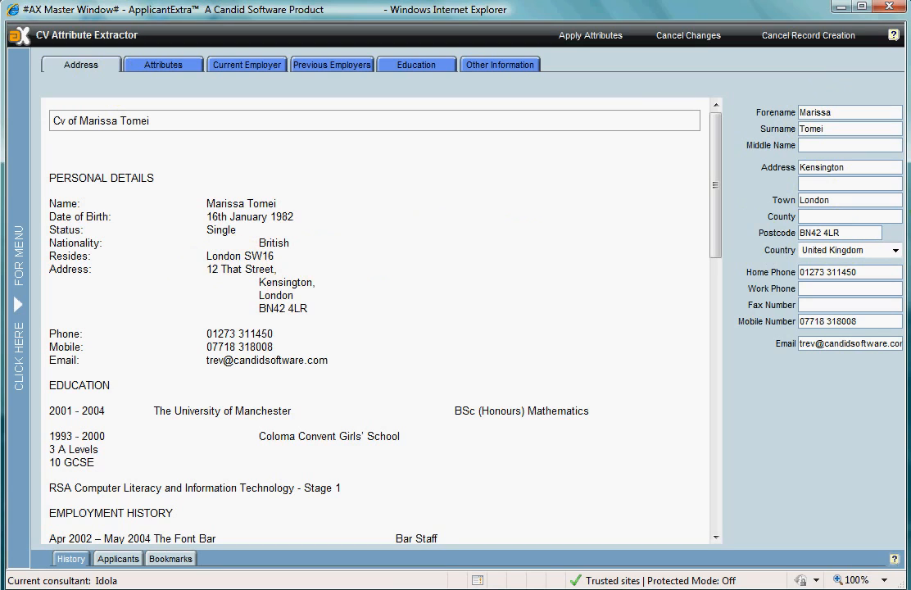
pyautogui.doubleClick(238, 268)
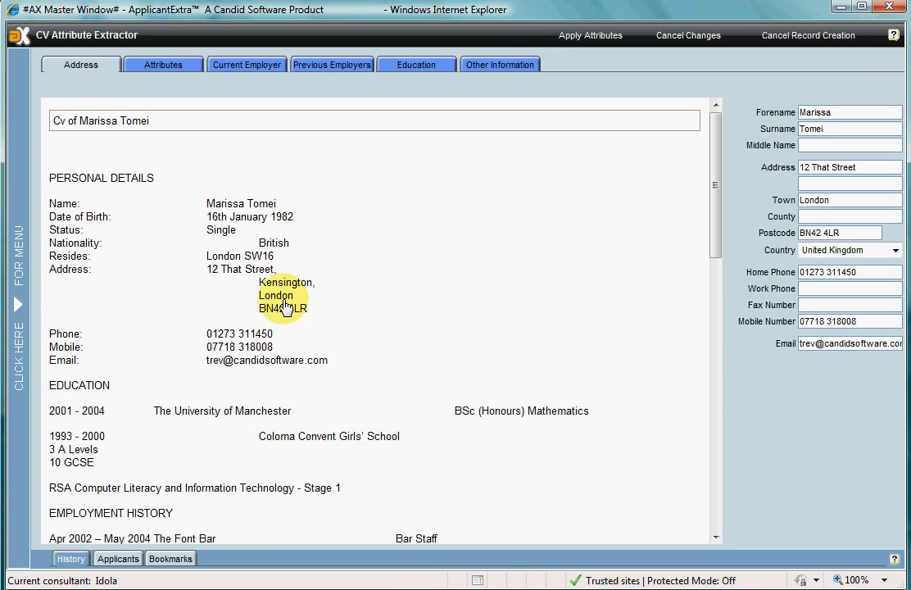
pyautogui.doubleClick(285, 282)
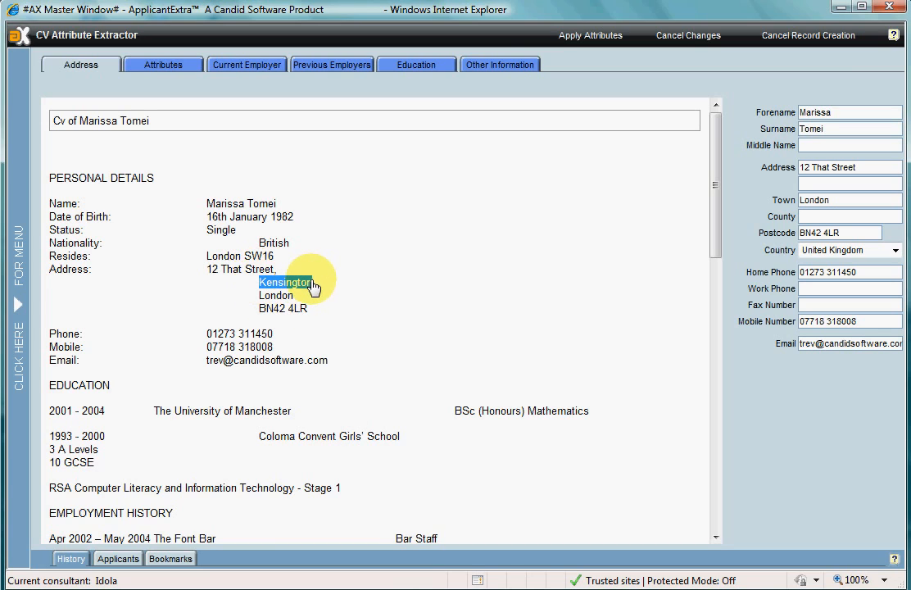
pyautogui.rightClick(285, 282)
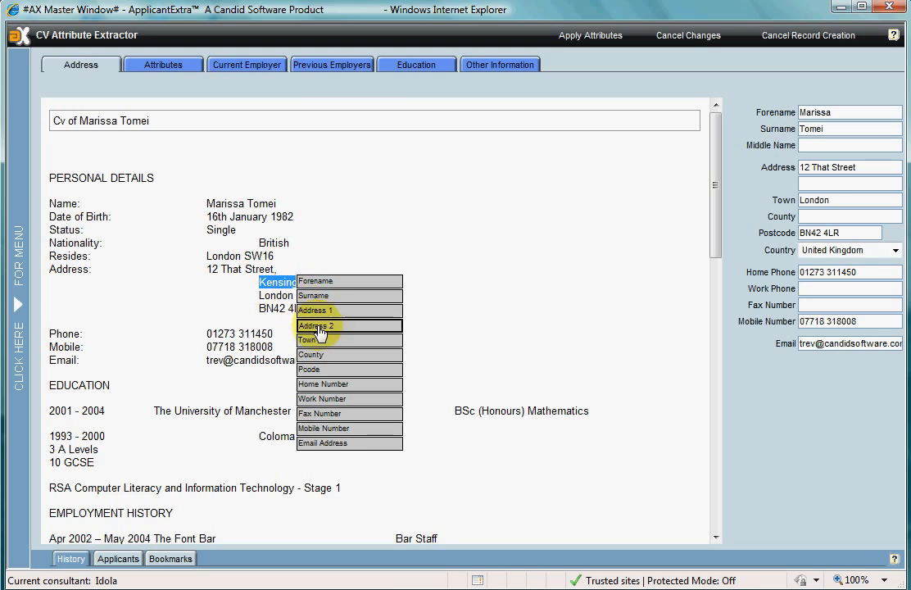
pyautogui.click(318, 324)
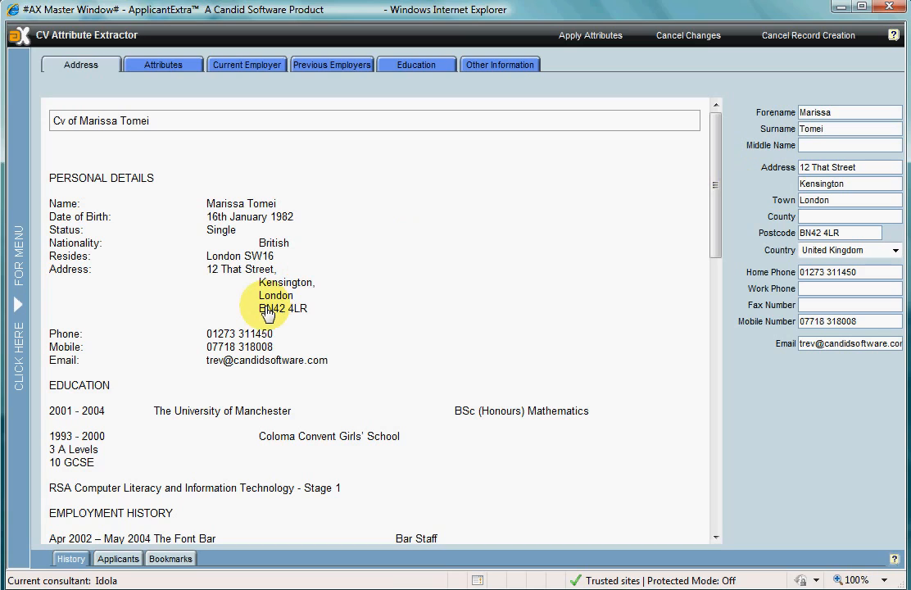
pyautogui.moveTo(228, 339)
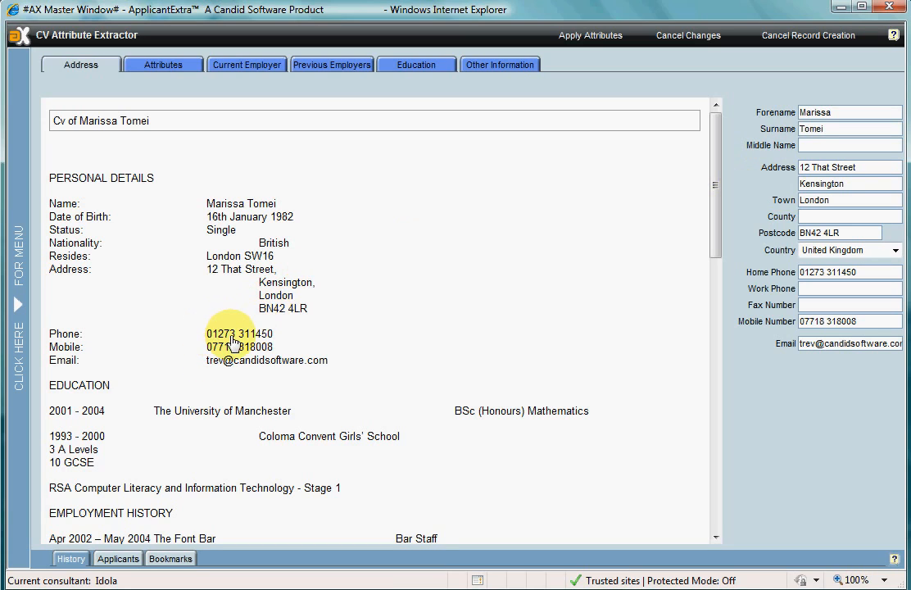
pyautogui.scroll(-3)
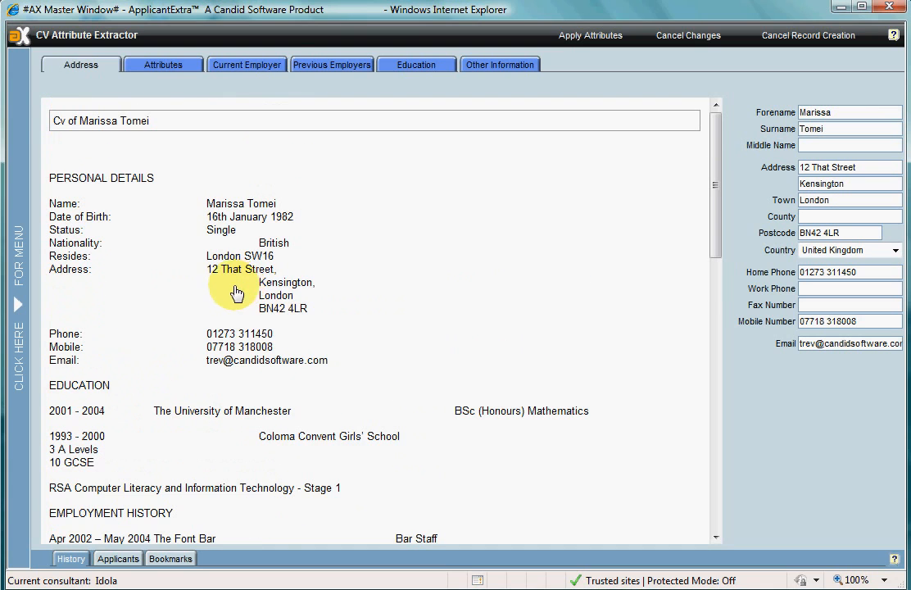
pyautogui.click(246, 66)
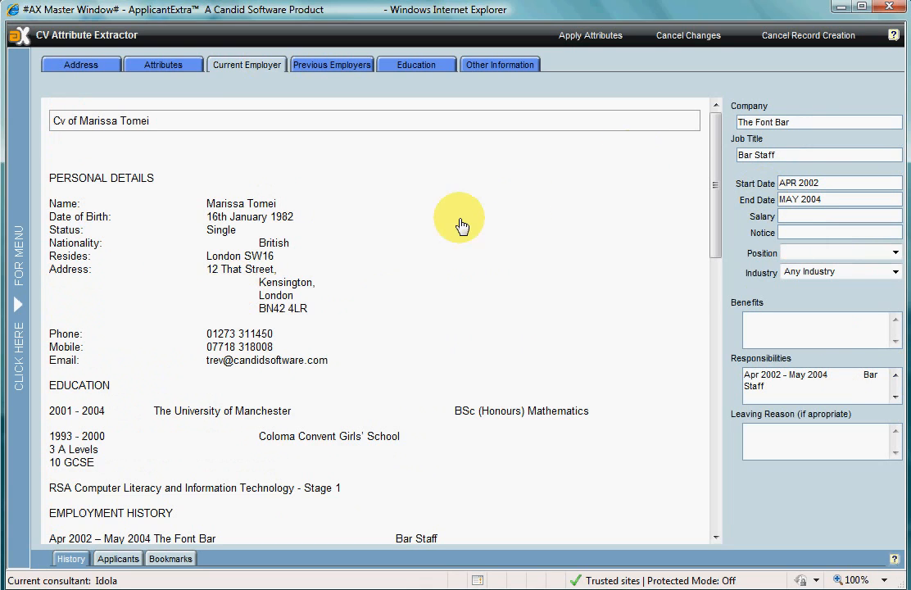
# Step: Review the current employer responsibilities and the previous employer Barclays Home Insurance Service, then move to education
pyautogui.scroll(-3)
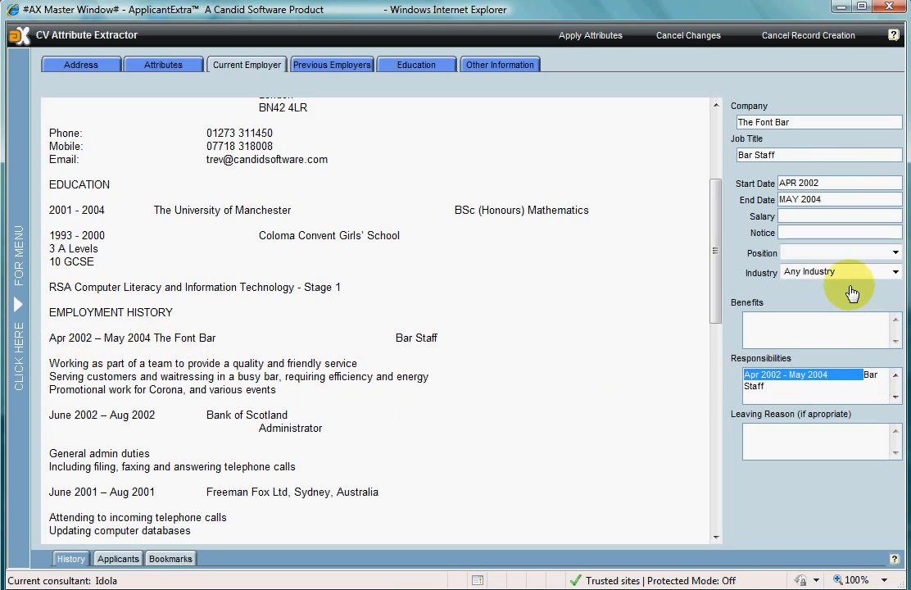
pyautogui.moveTo(895, 409)
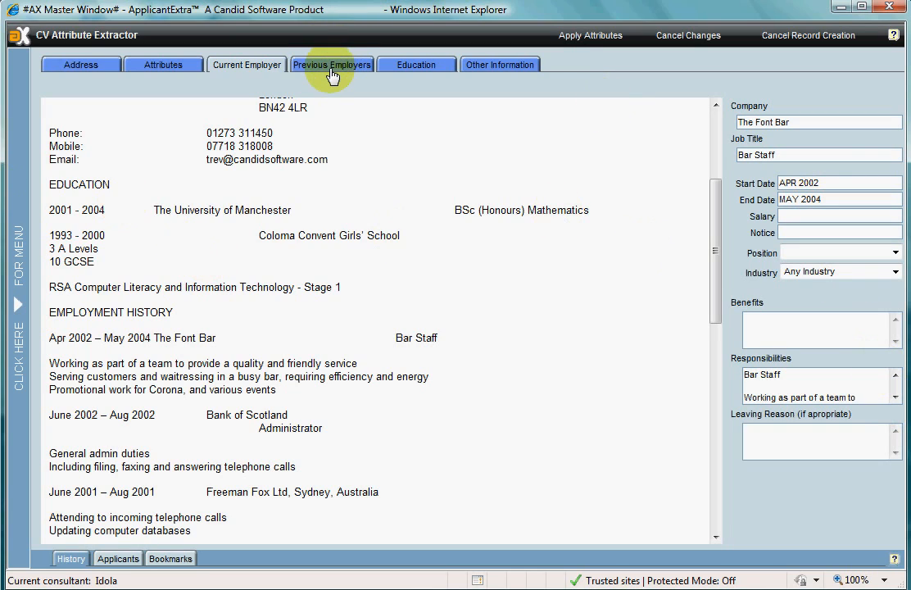
pyautogui.click(333, 66)
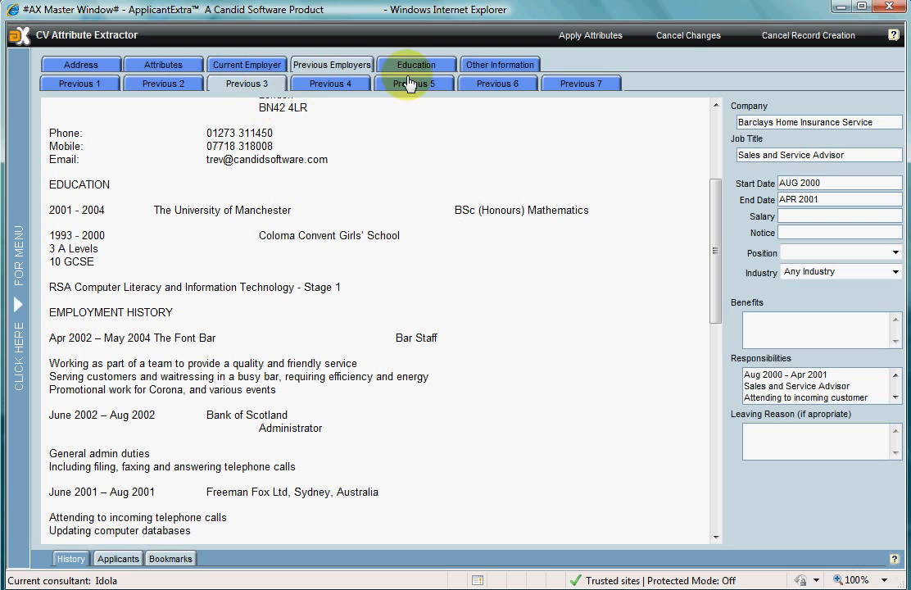
pyautogui.moveTo(590, 37)
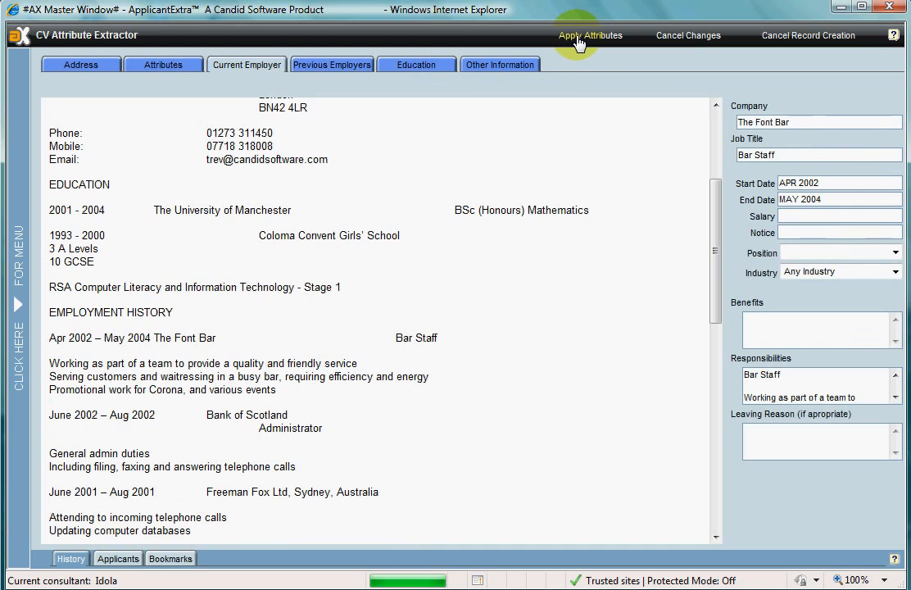
pyautogui.click(416, 65)
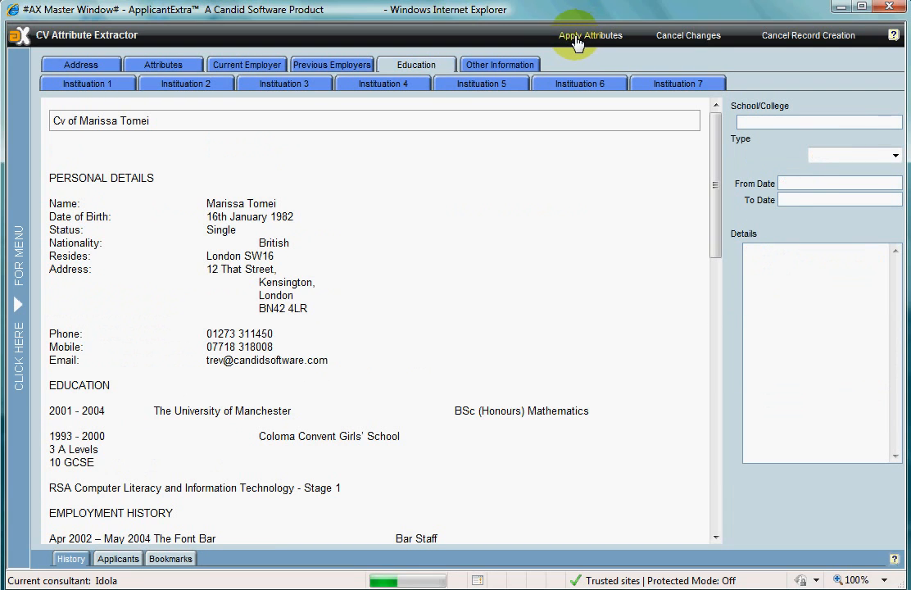
# Step: Apply the extracted attributes to create Marissa Tomei's record and review her employment, education and private CV
pyautogui.click(590, 36)
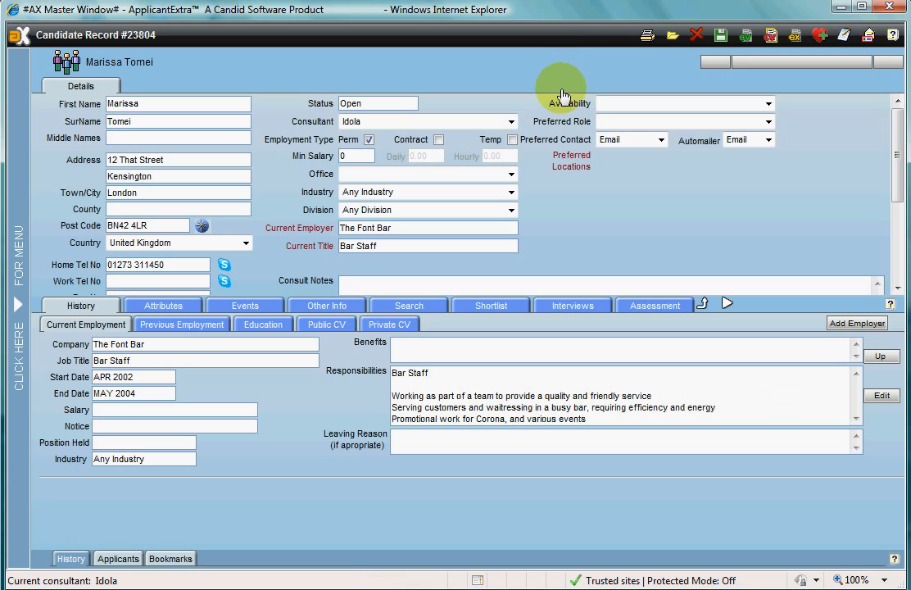
pyautogui.moveTo(528, 13)
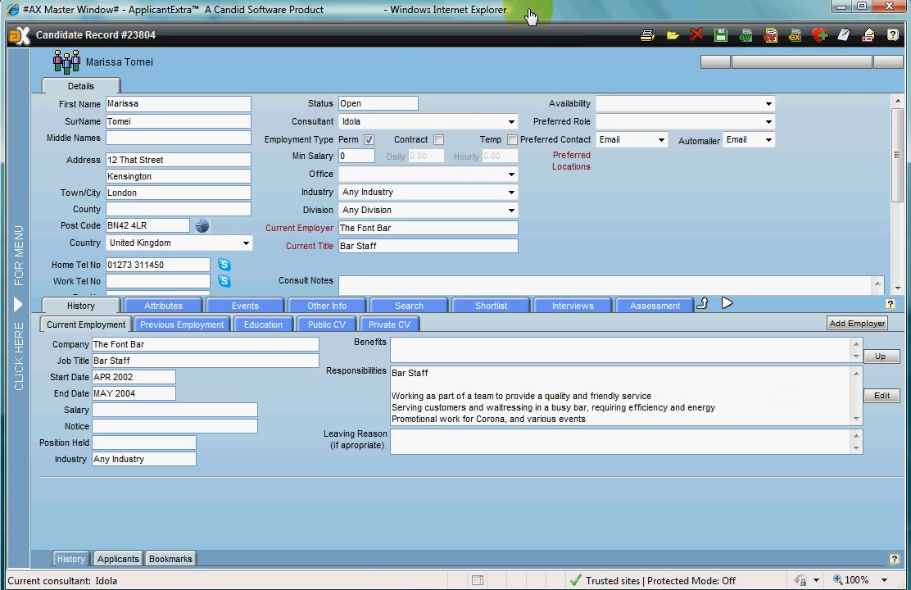
pyautogui.click(164, 305)
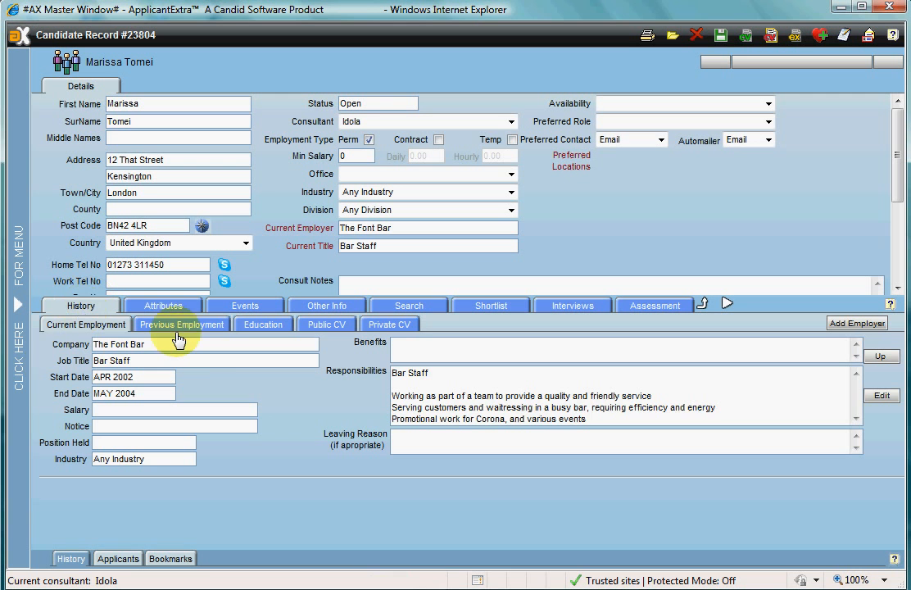
pyautogui.click(182, 324)
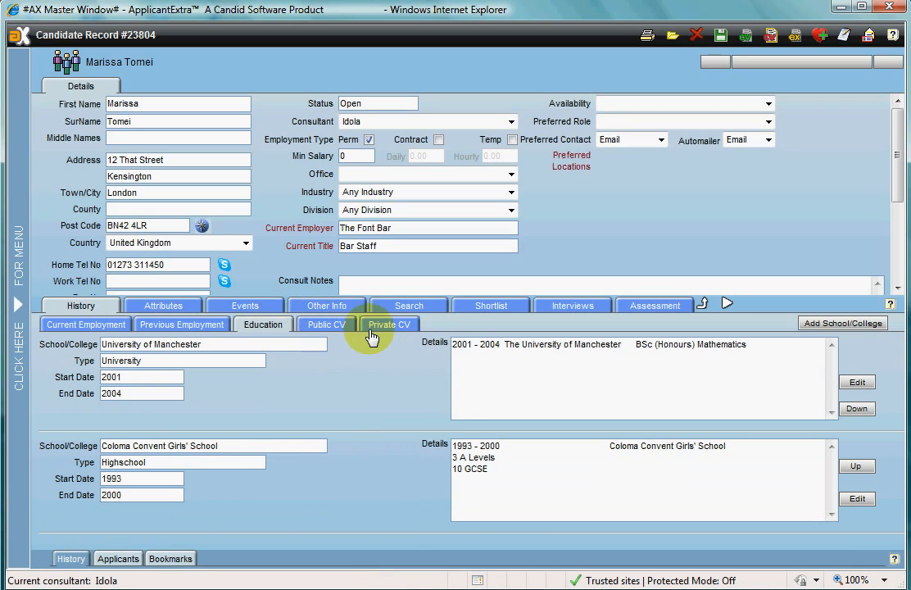
pyautogui.click(390, 325)
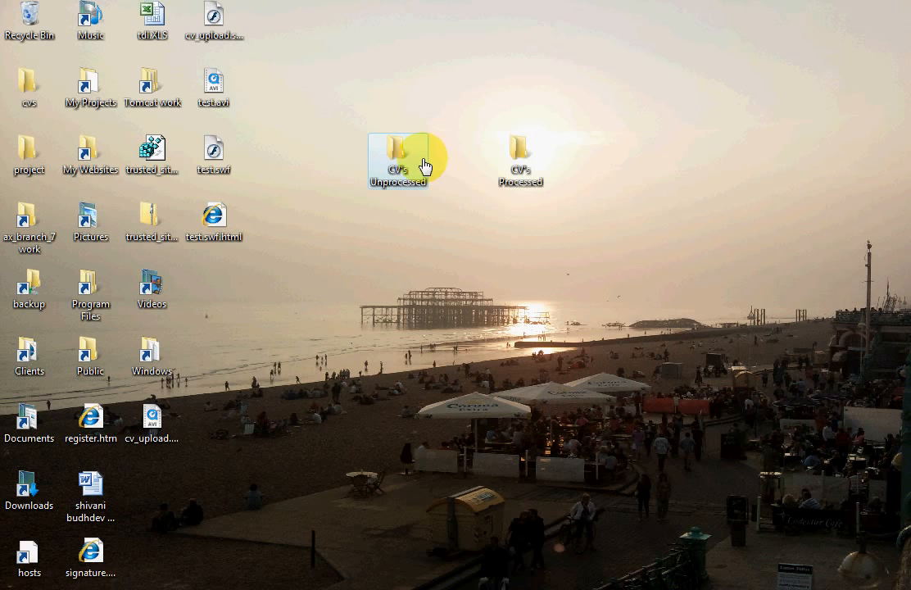
# Step: Browse the CV's Unprocessed folder holding demo_cv.doc and demo_cv_public.doc
pyautogui.doubleClick(397, 151)
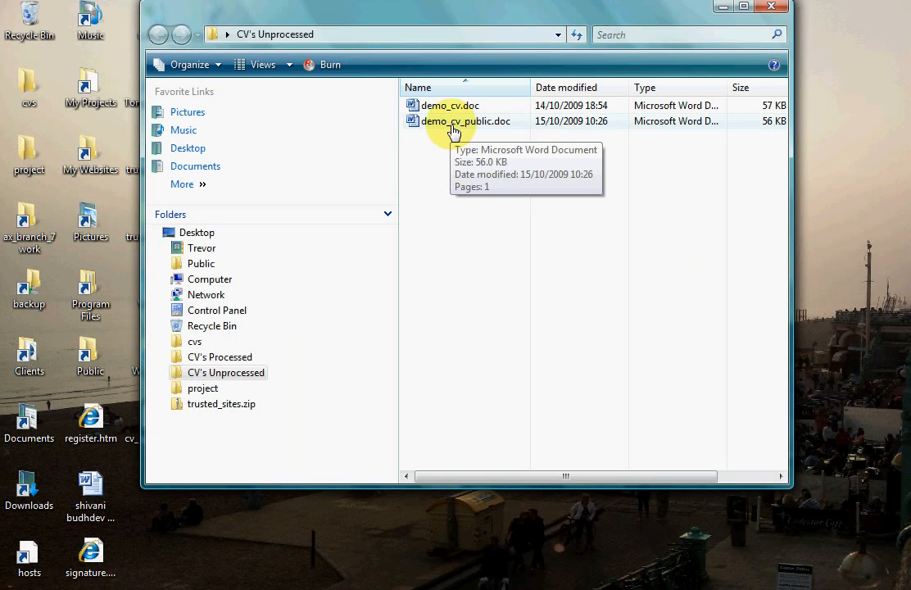
pyautogui.moveTo(446, 118)
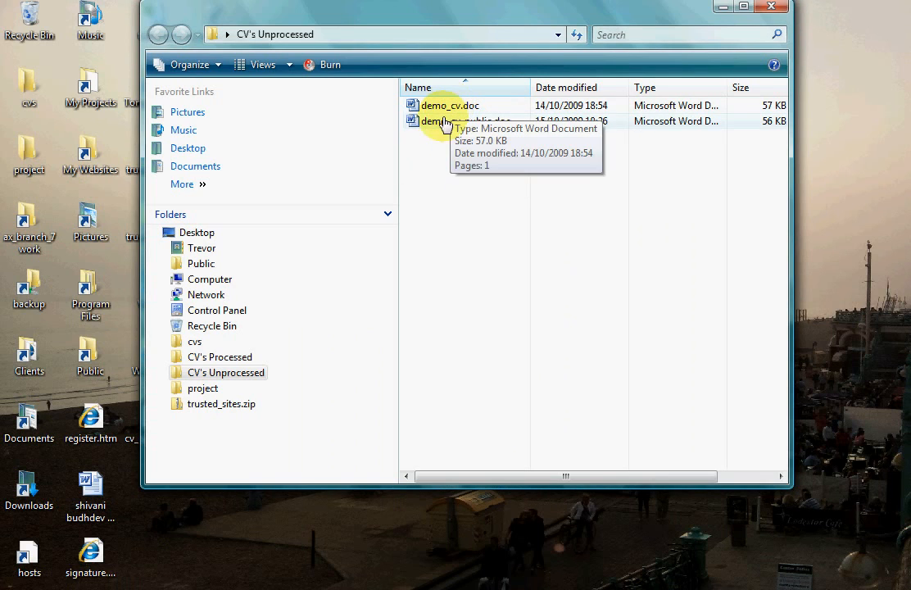
pyautogui.moveTo(413, 130)
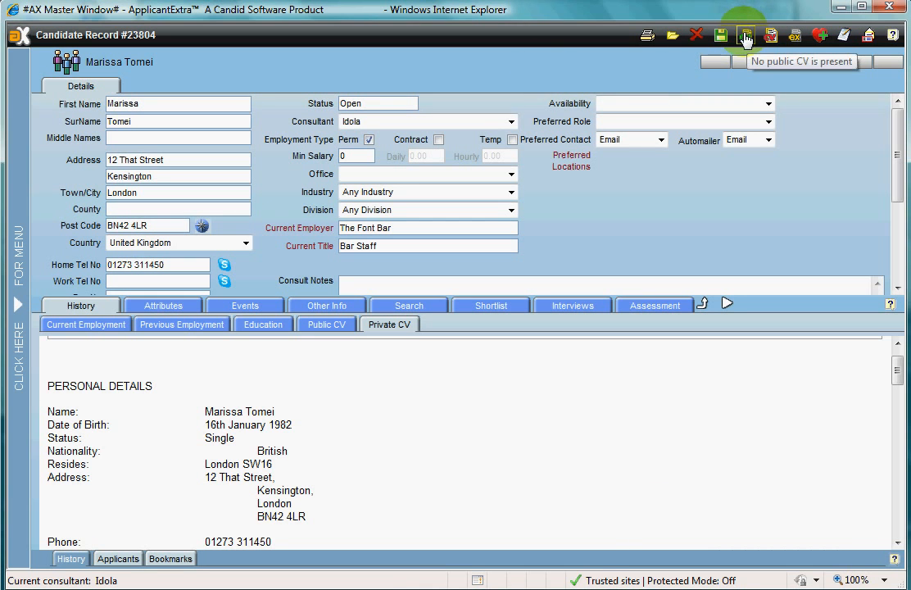
pyautogui.moveTo(748, 35)
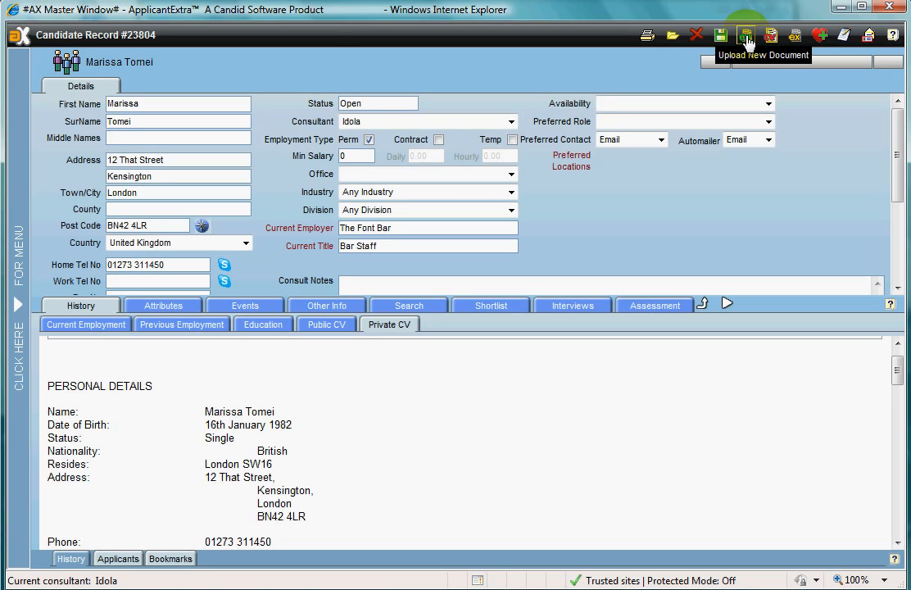
# Step: Upload demo_cv_public.doc as the Public CV through the Candidate Document Manager
pyautogui.click(746, 36)
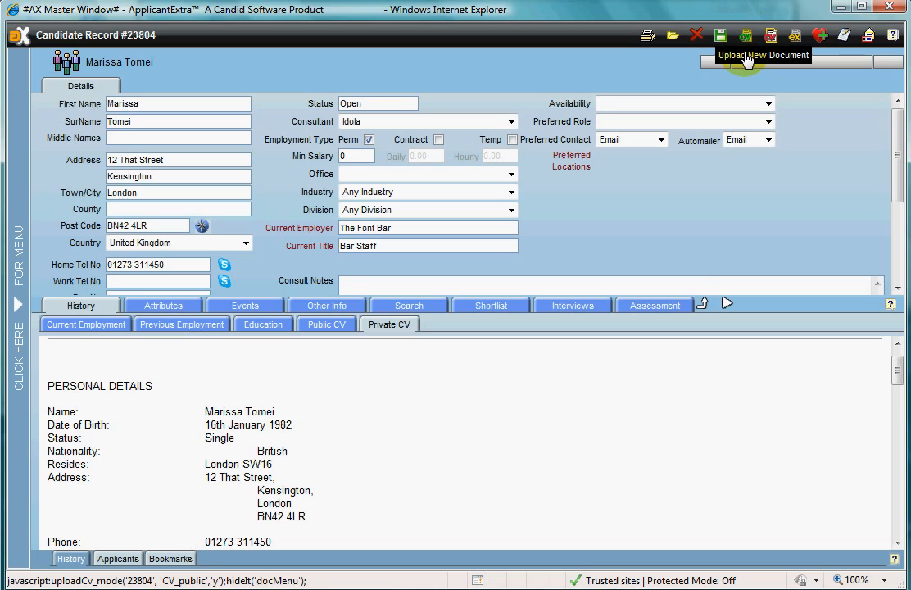
pyautogui.click(747, 36)
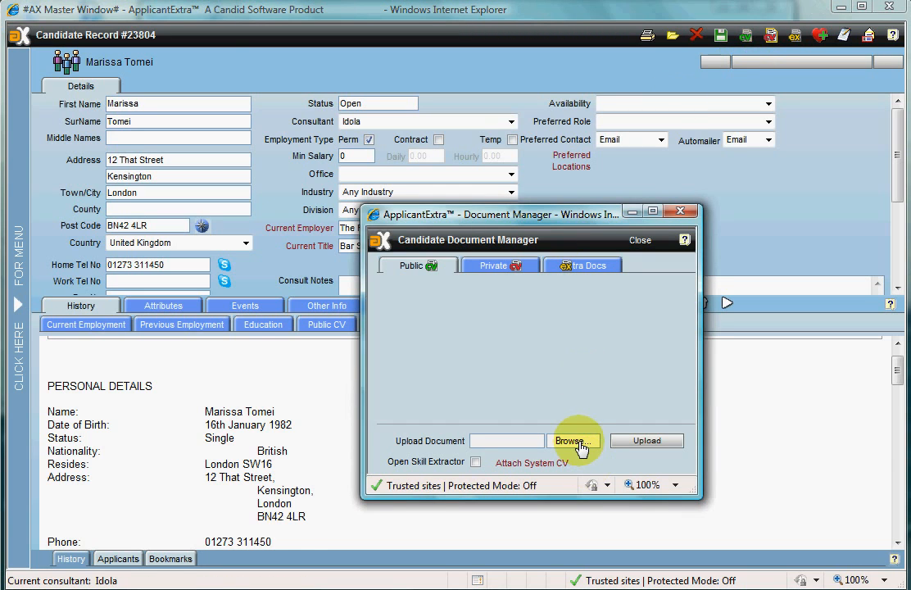
pyautogui.click(573, 440)
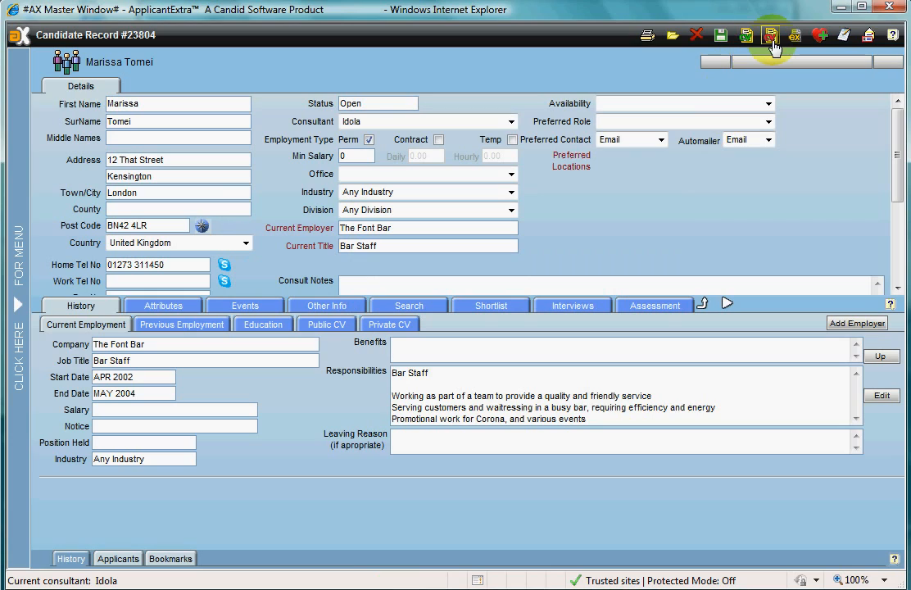
pyautogui.moveTo(747, 35)
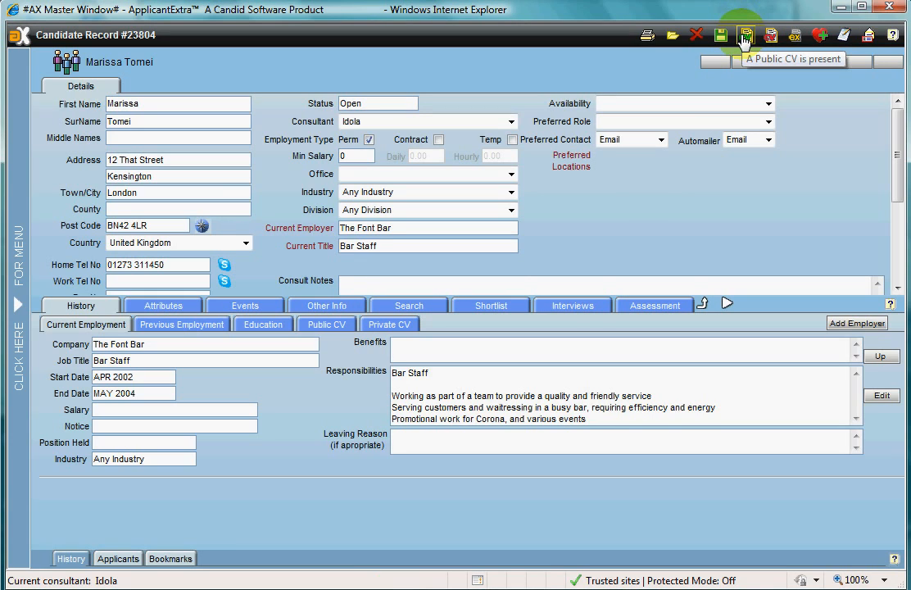
pyautogui.moveTo(739, 56)
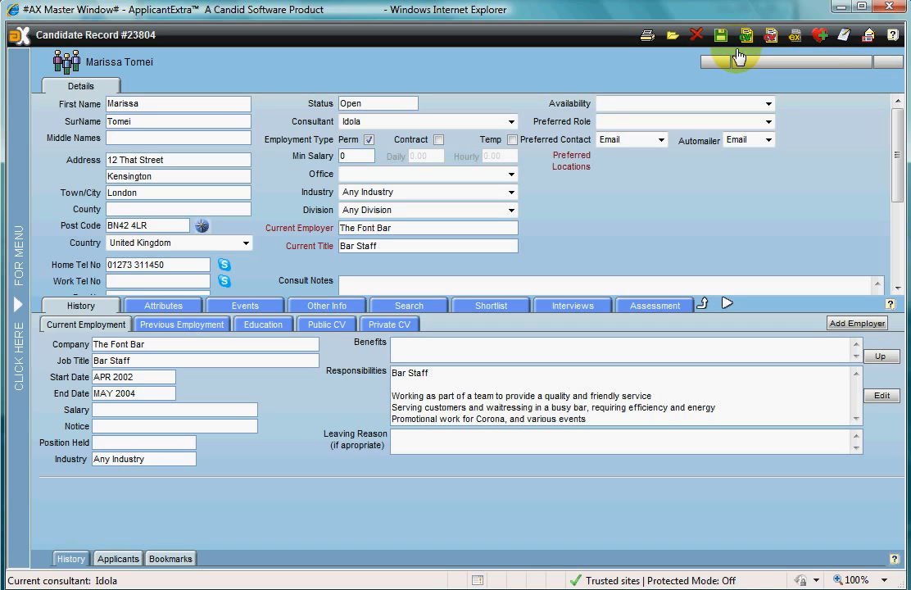